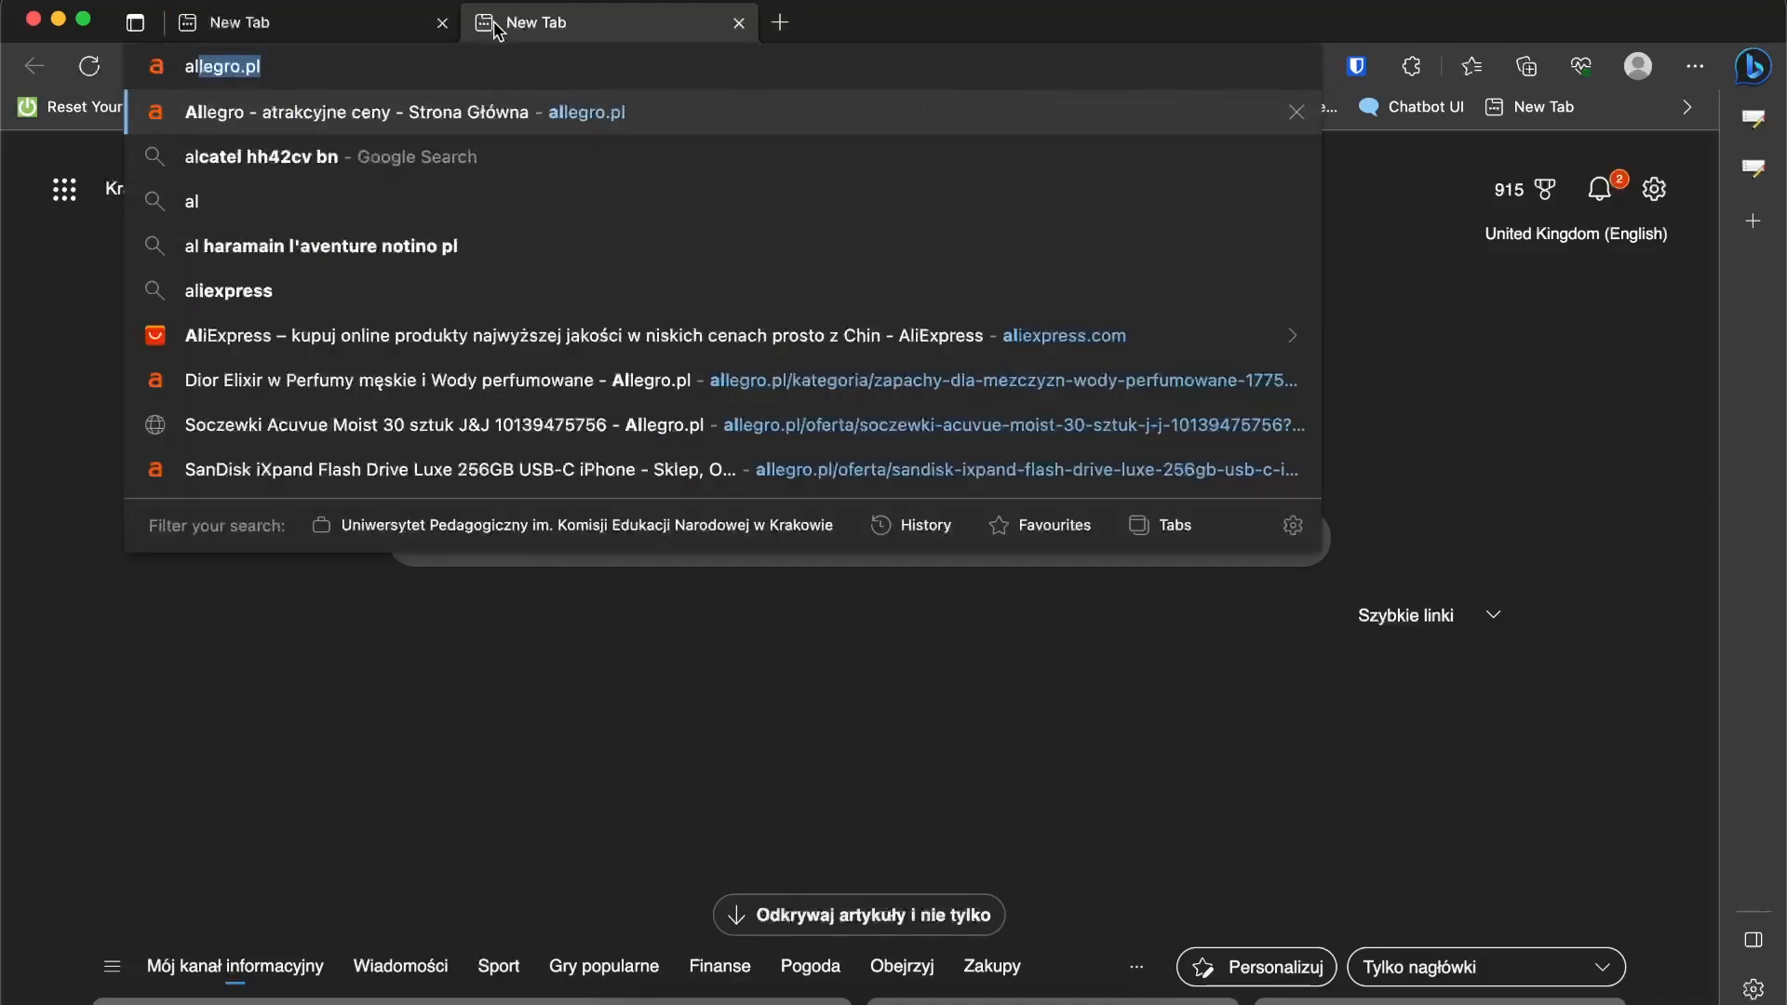
Search Google for 'alcatel hh42cv bn' and scroll through the results
click(261, 157)
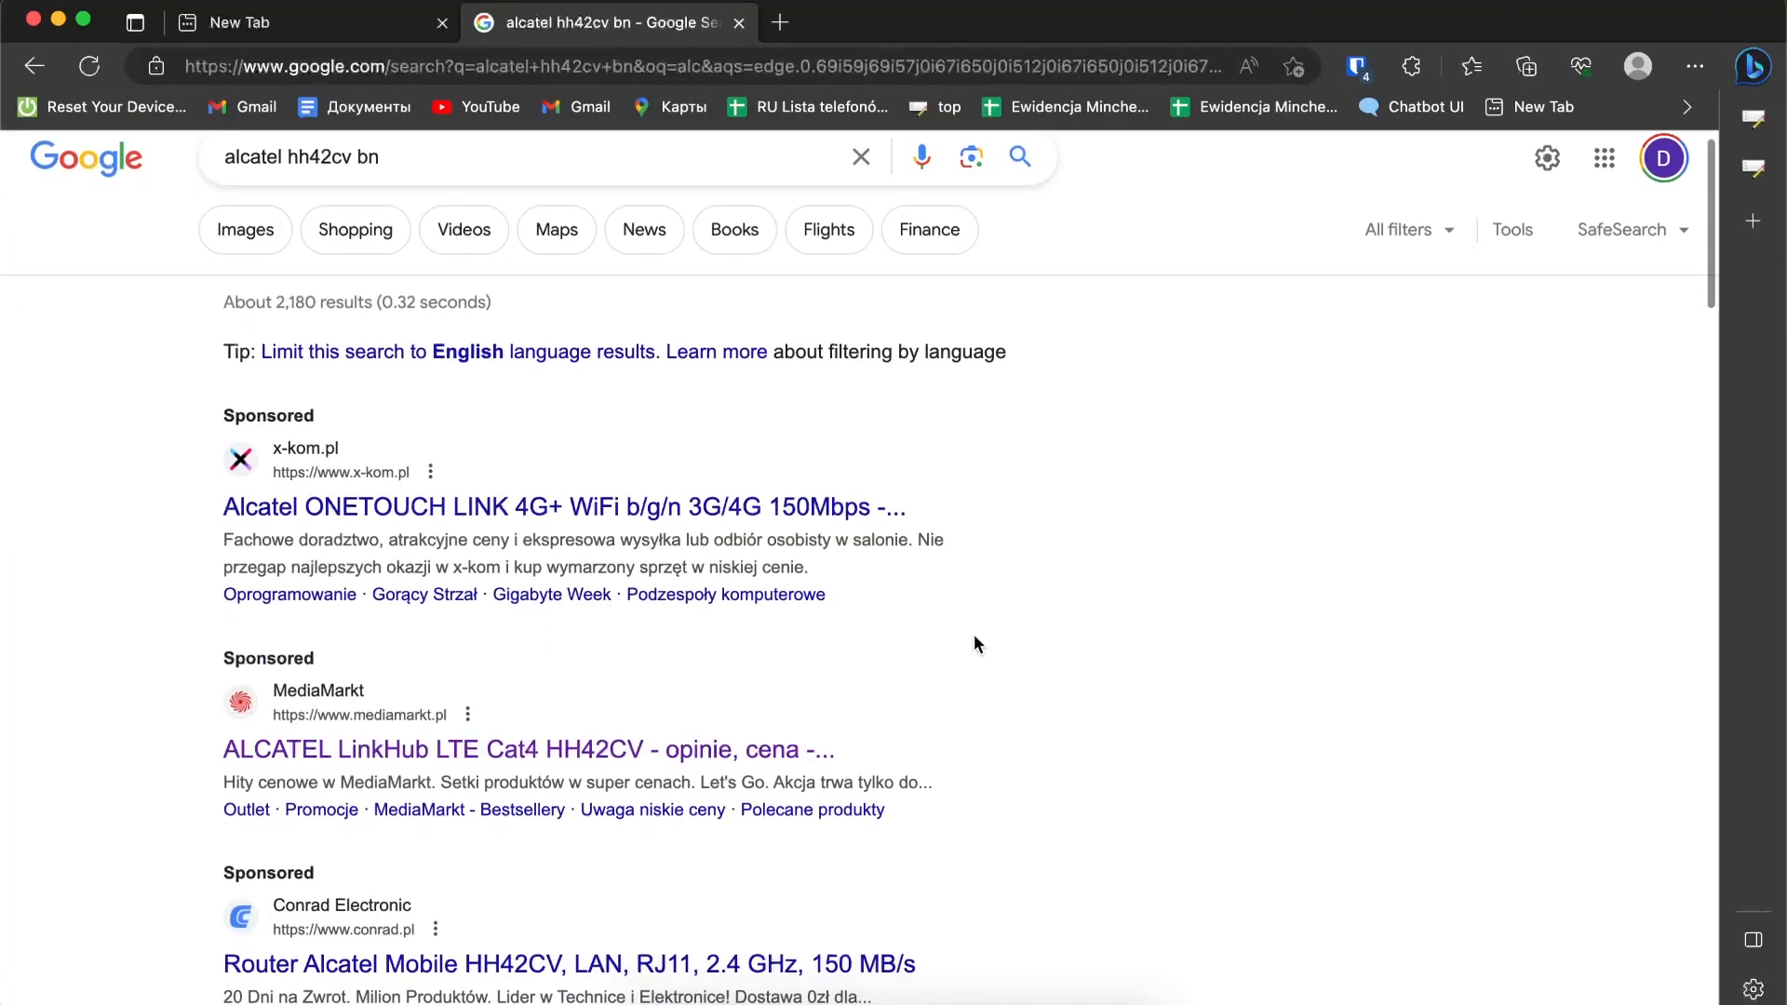
scroll(down, 3)
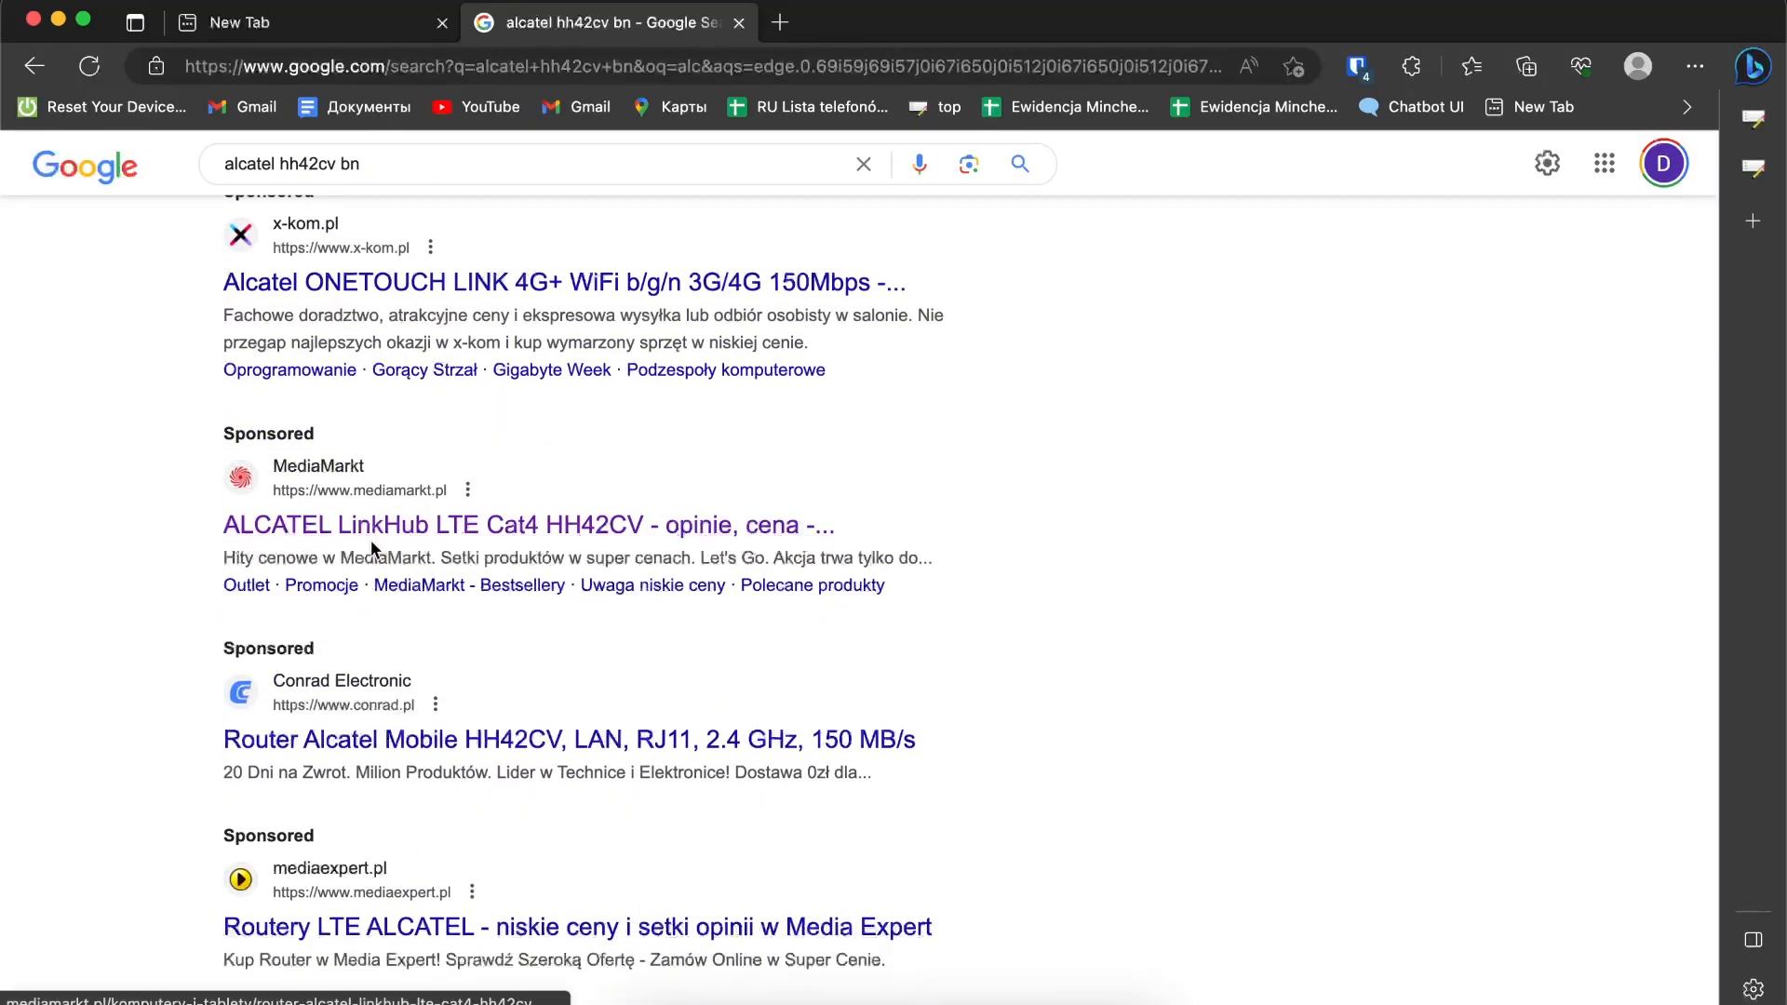
mouse_move(957, 129)
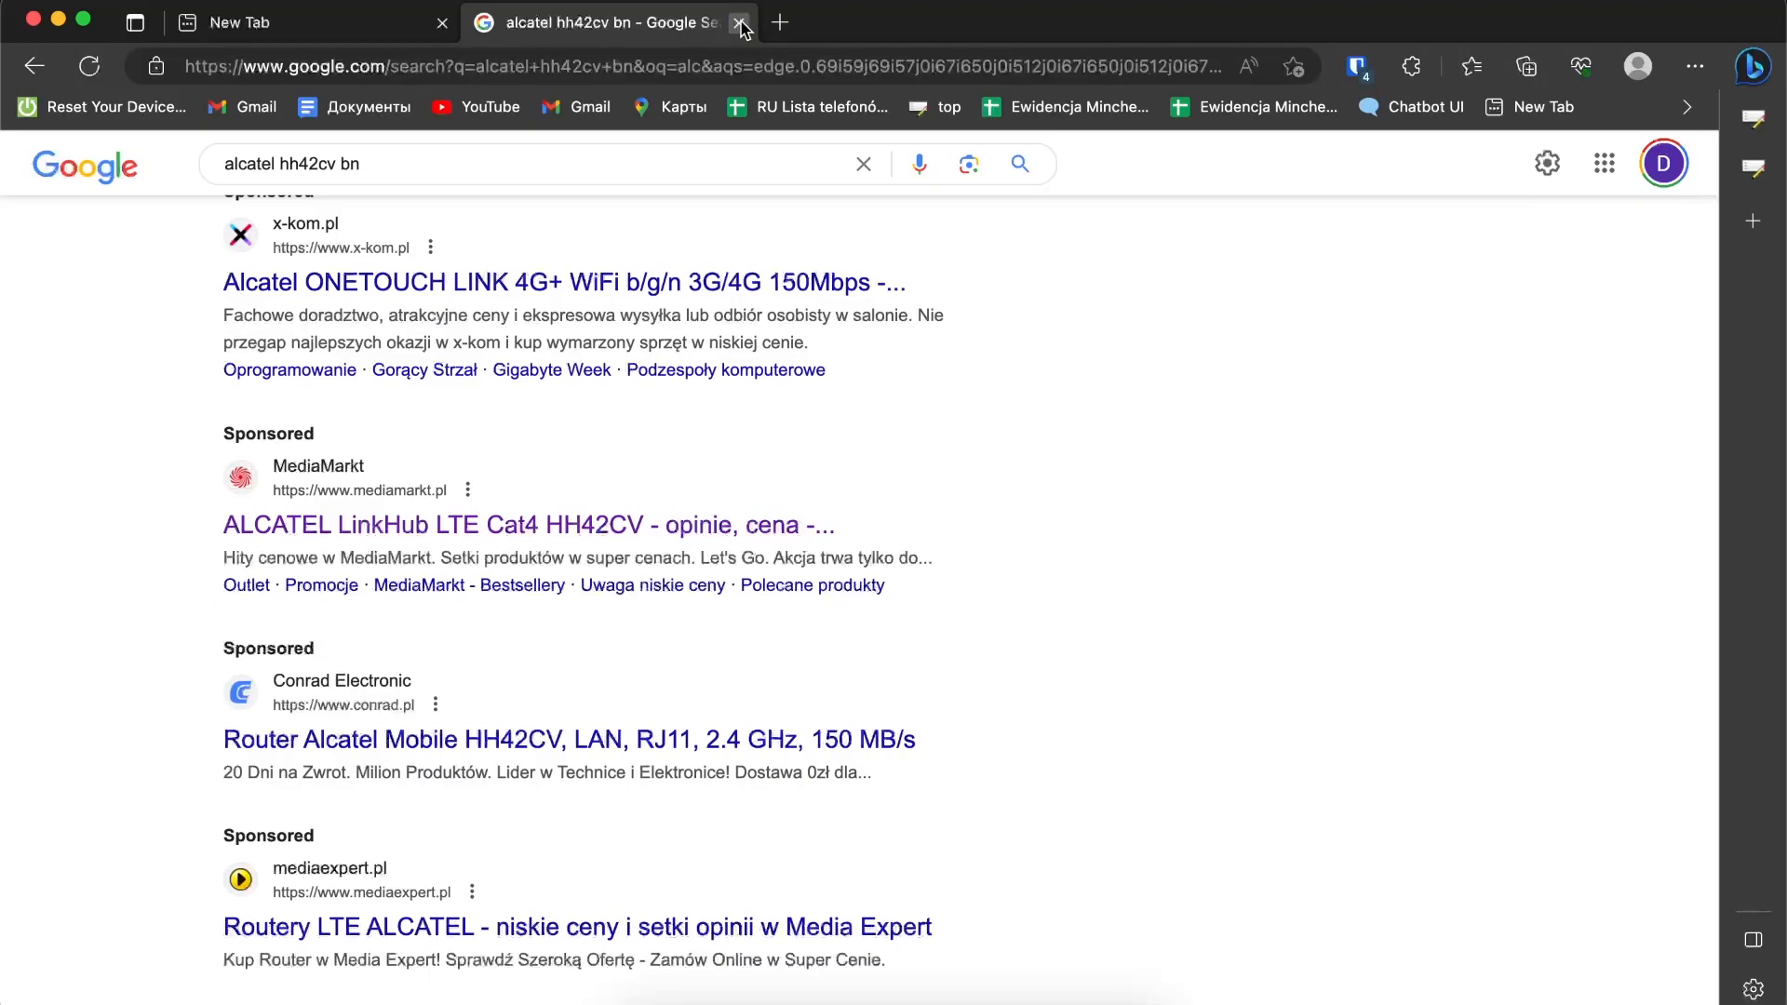
Close the search tab and join the HH42CV_3D4E Wi-Fi network
click(737, 22)
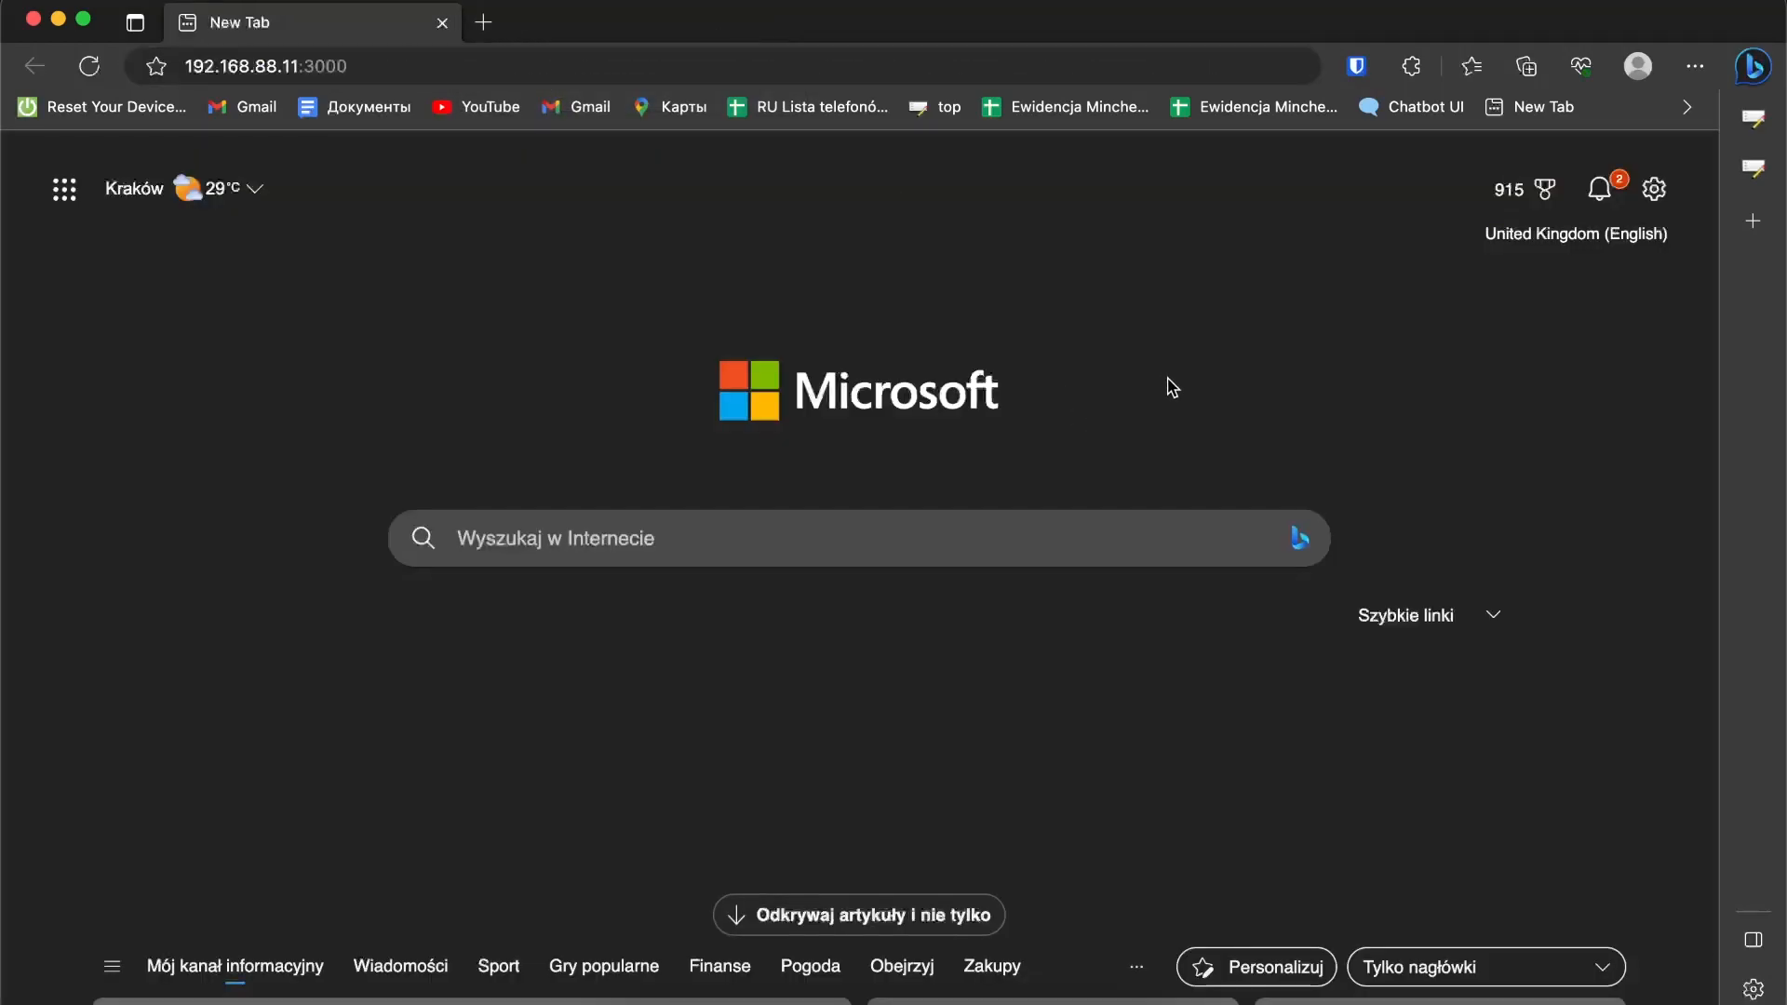
mouse_move(1171, 415)
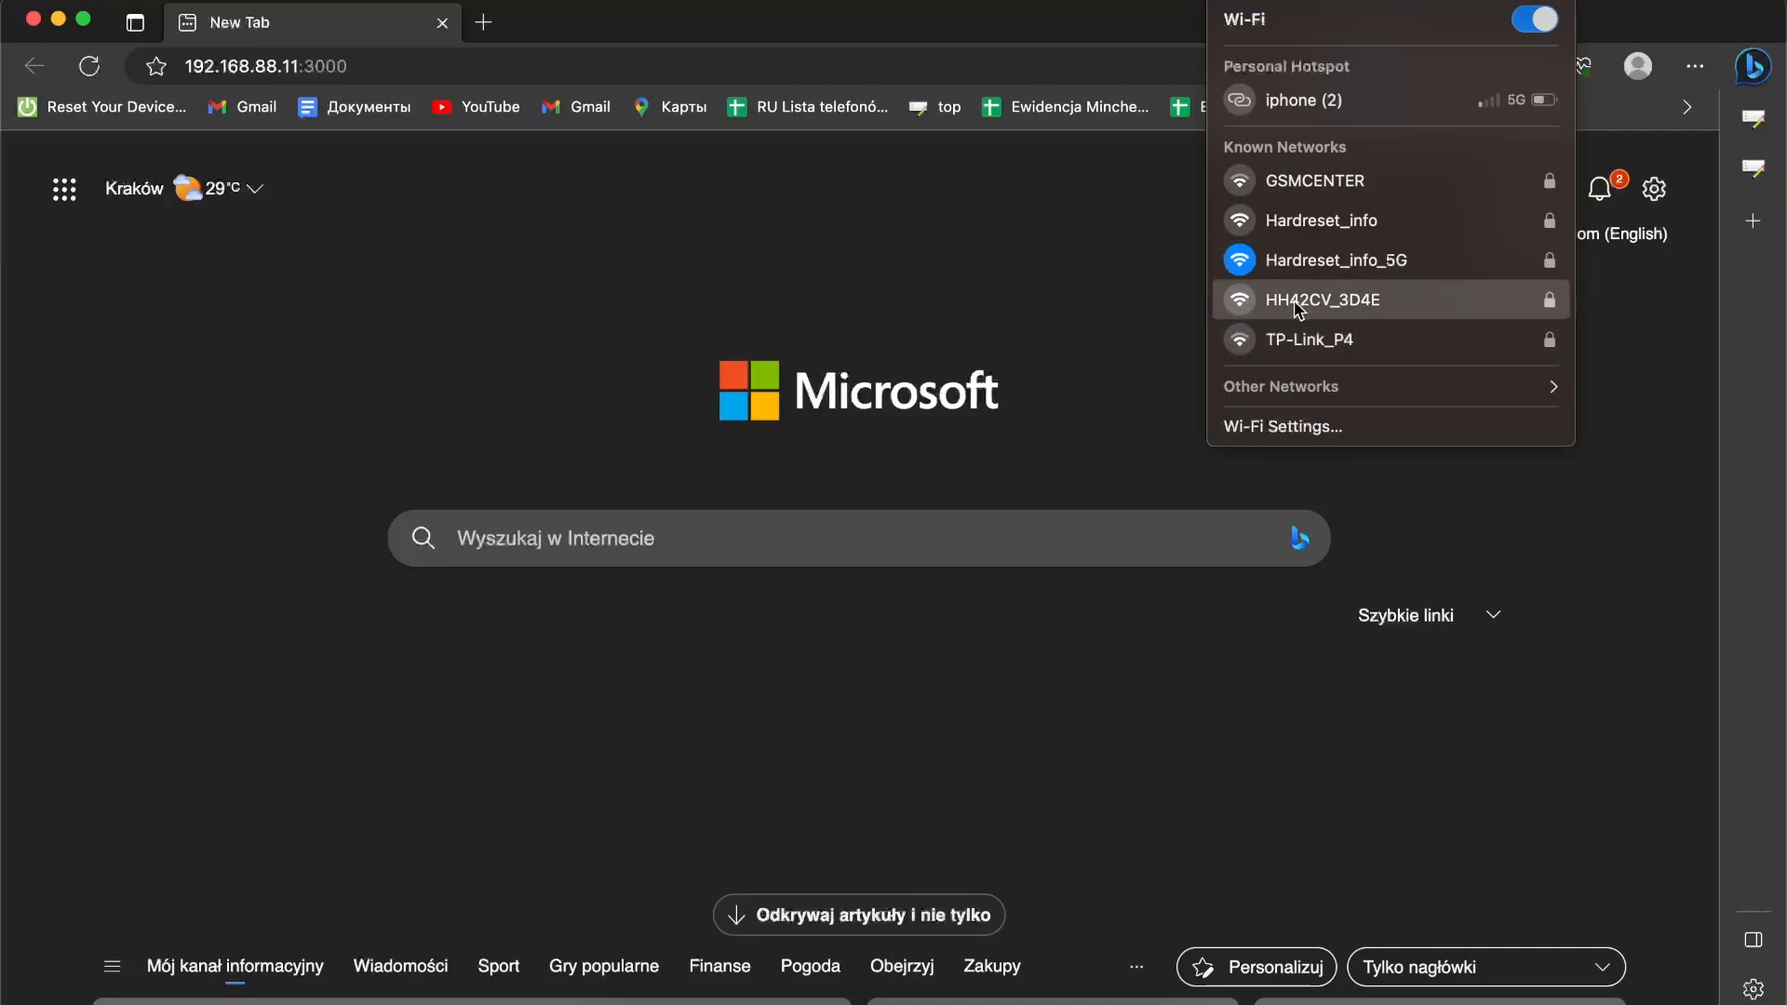
click(1322, 300)
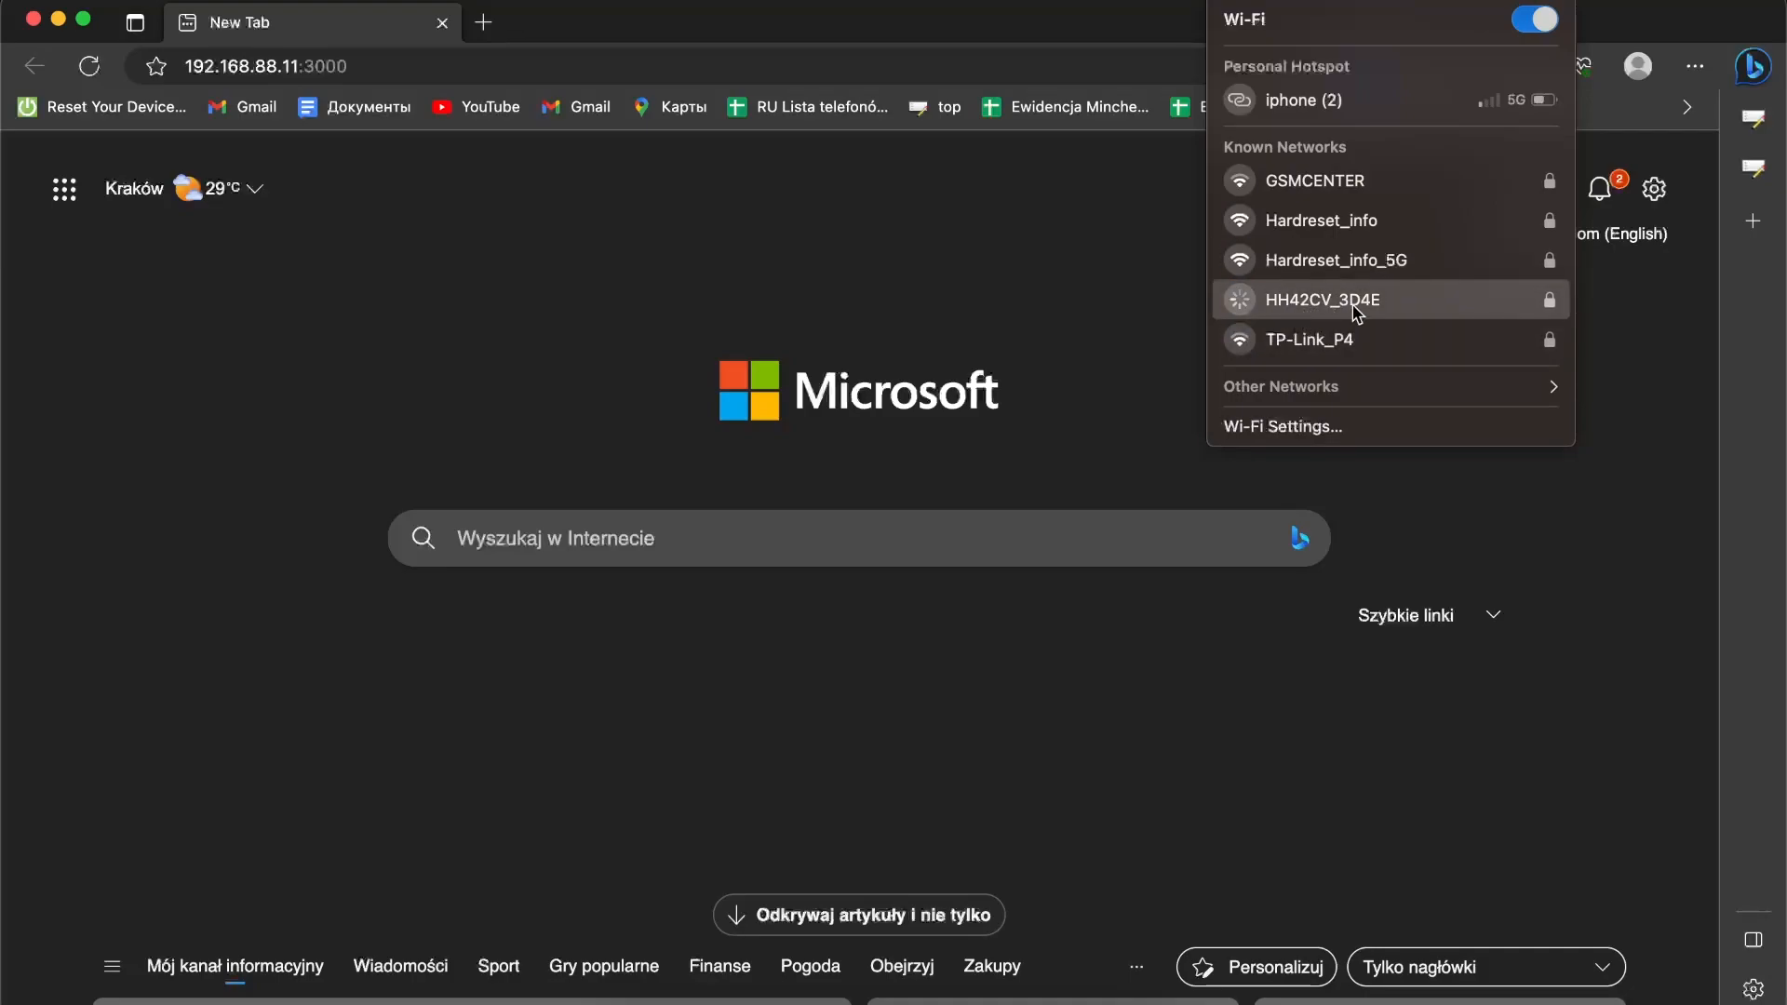
click(1359, 300)
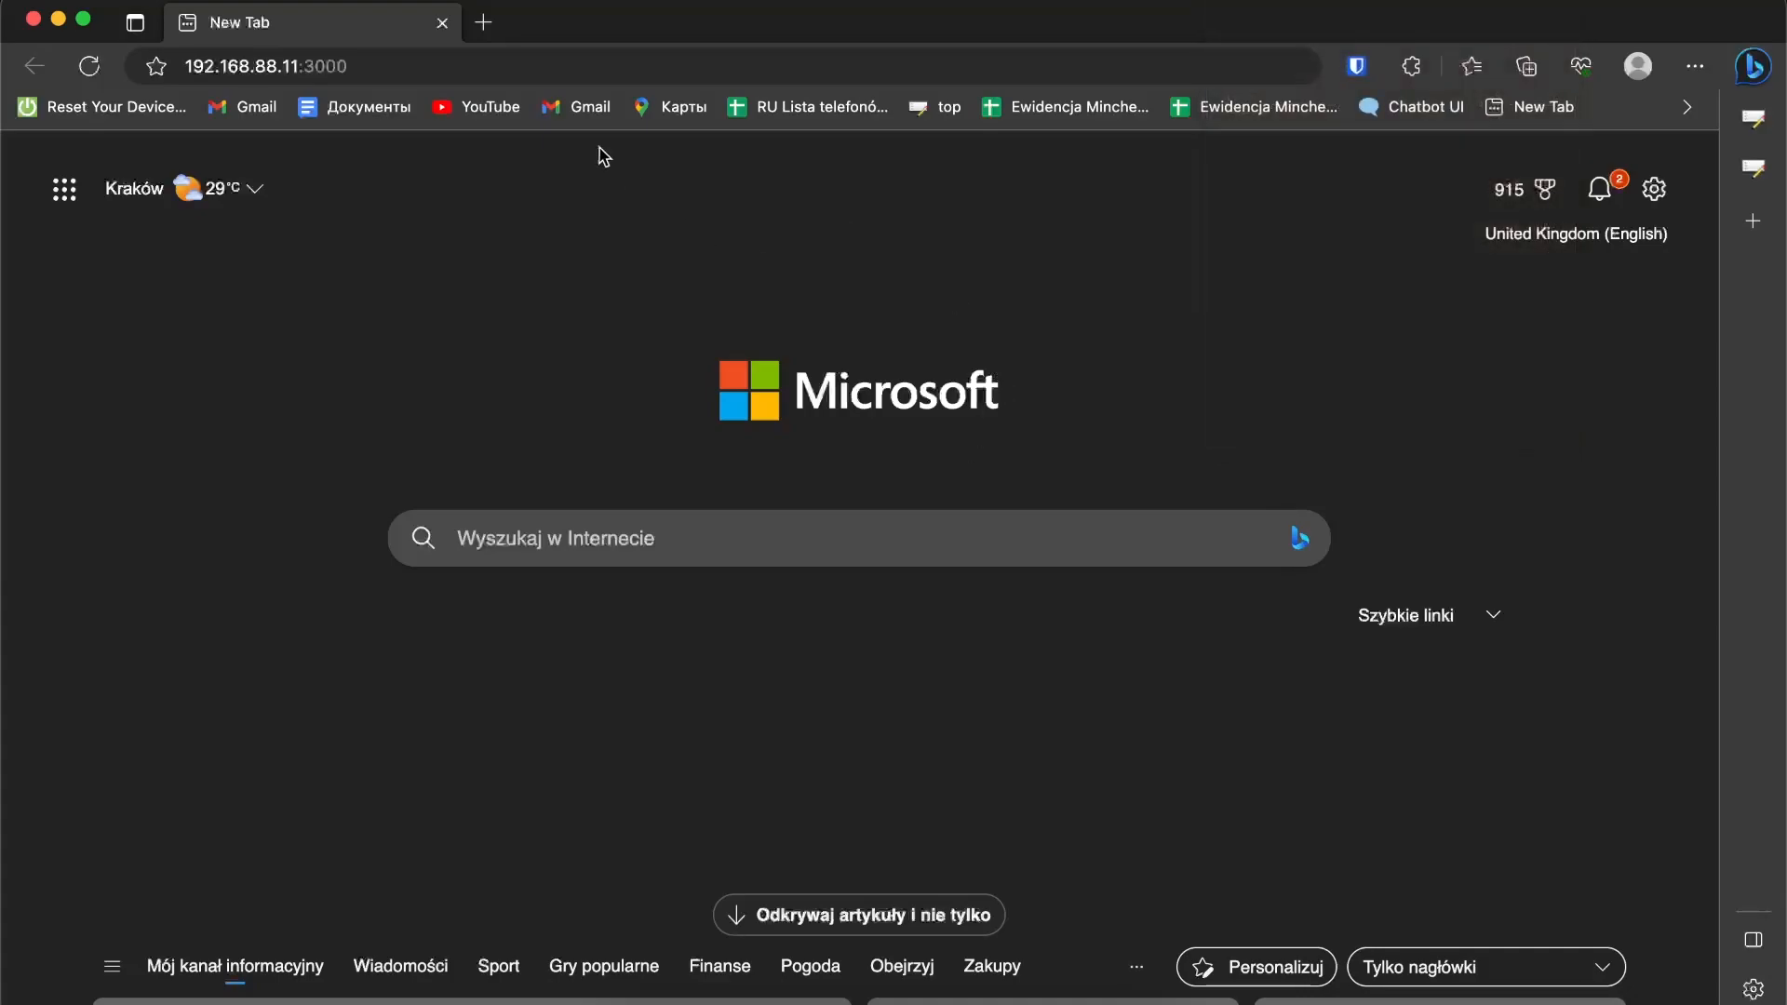
In a fresh tab, go to the router admin address to reach the LinkHub login page
click(483, 22)
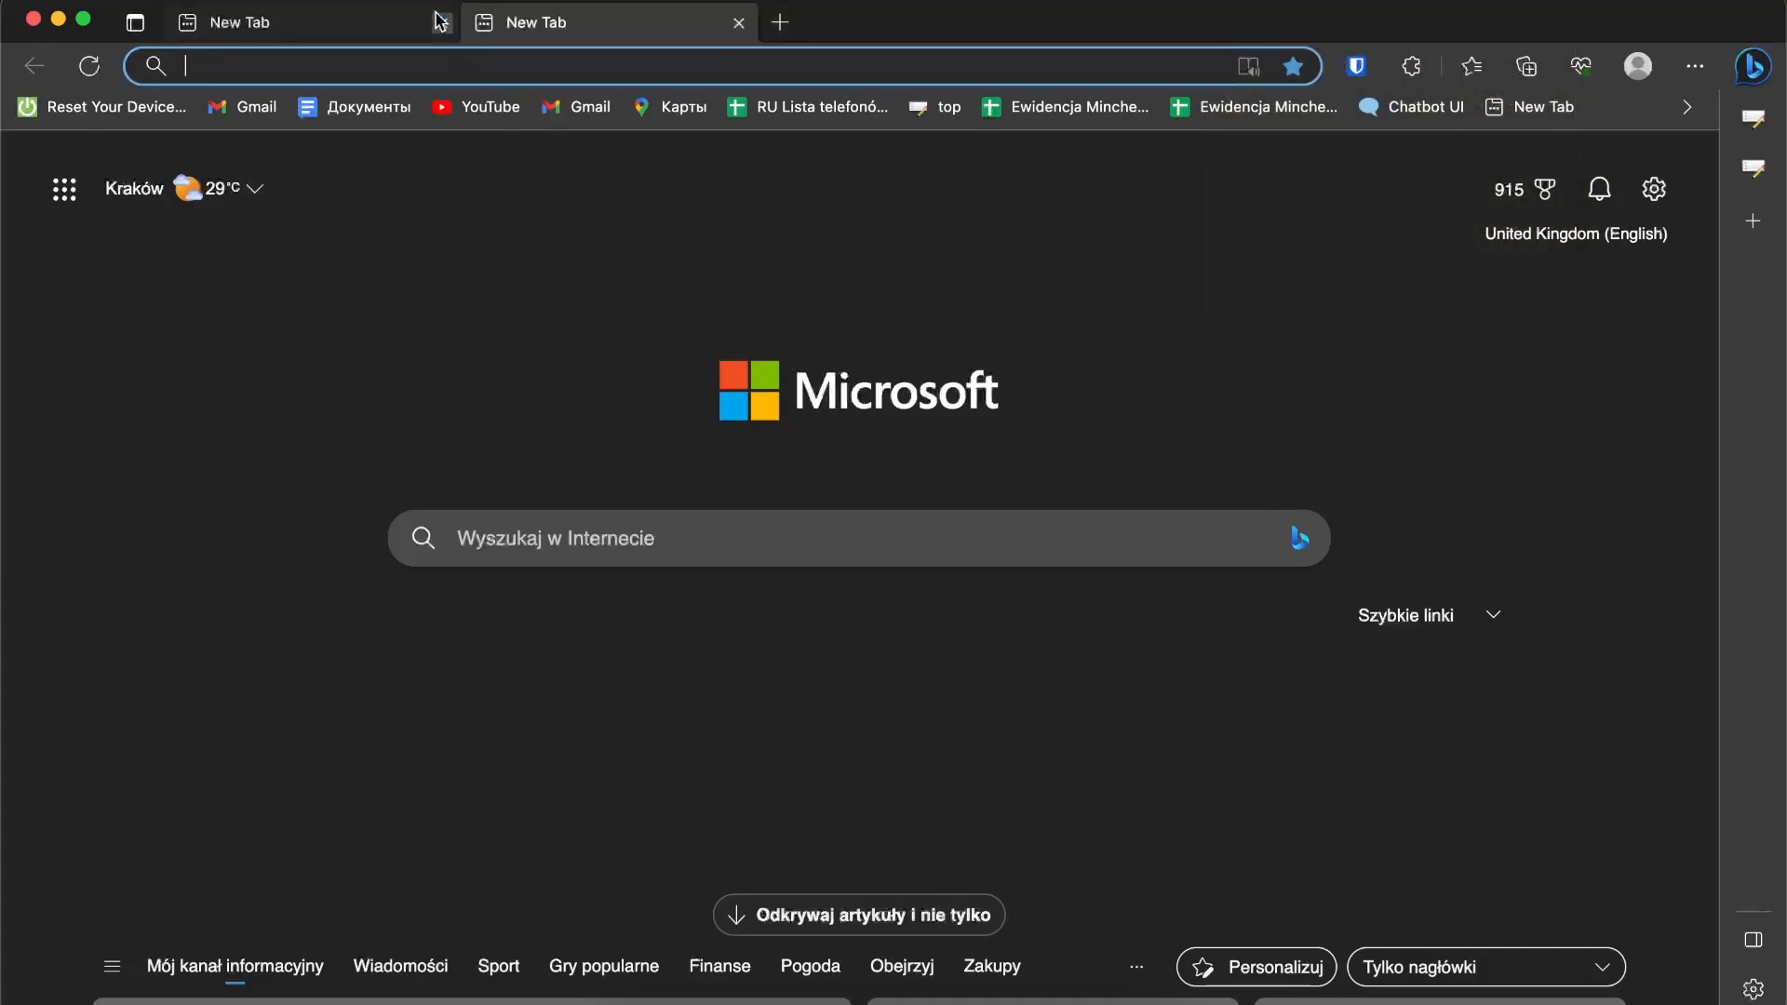
click(738, 23)
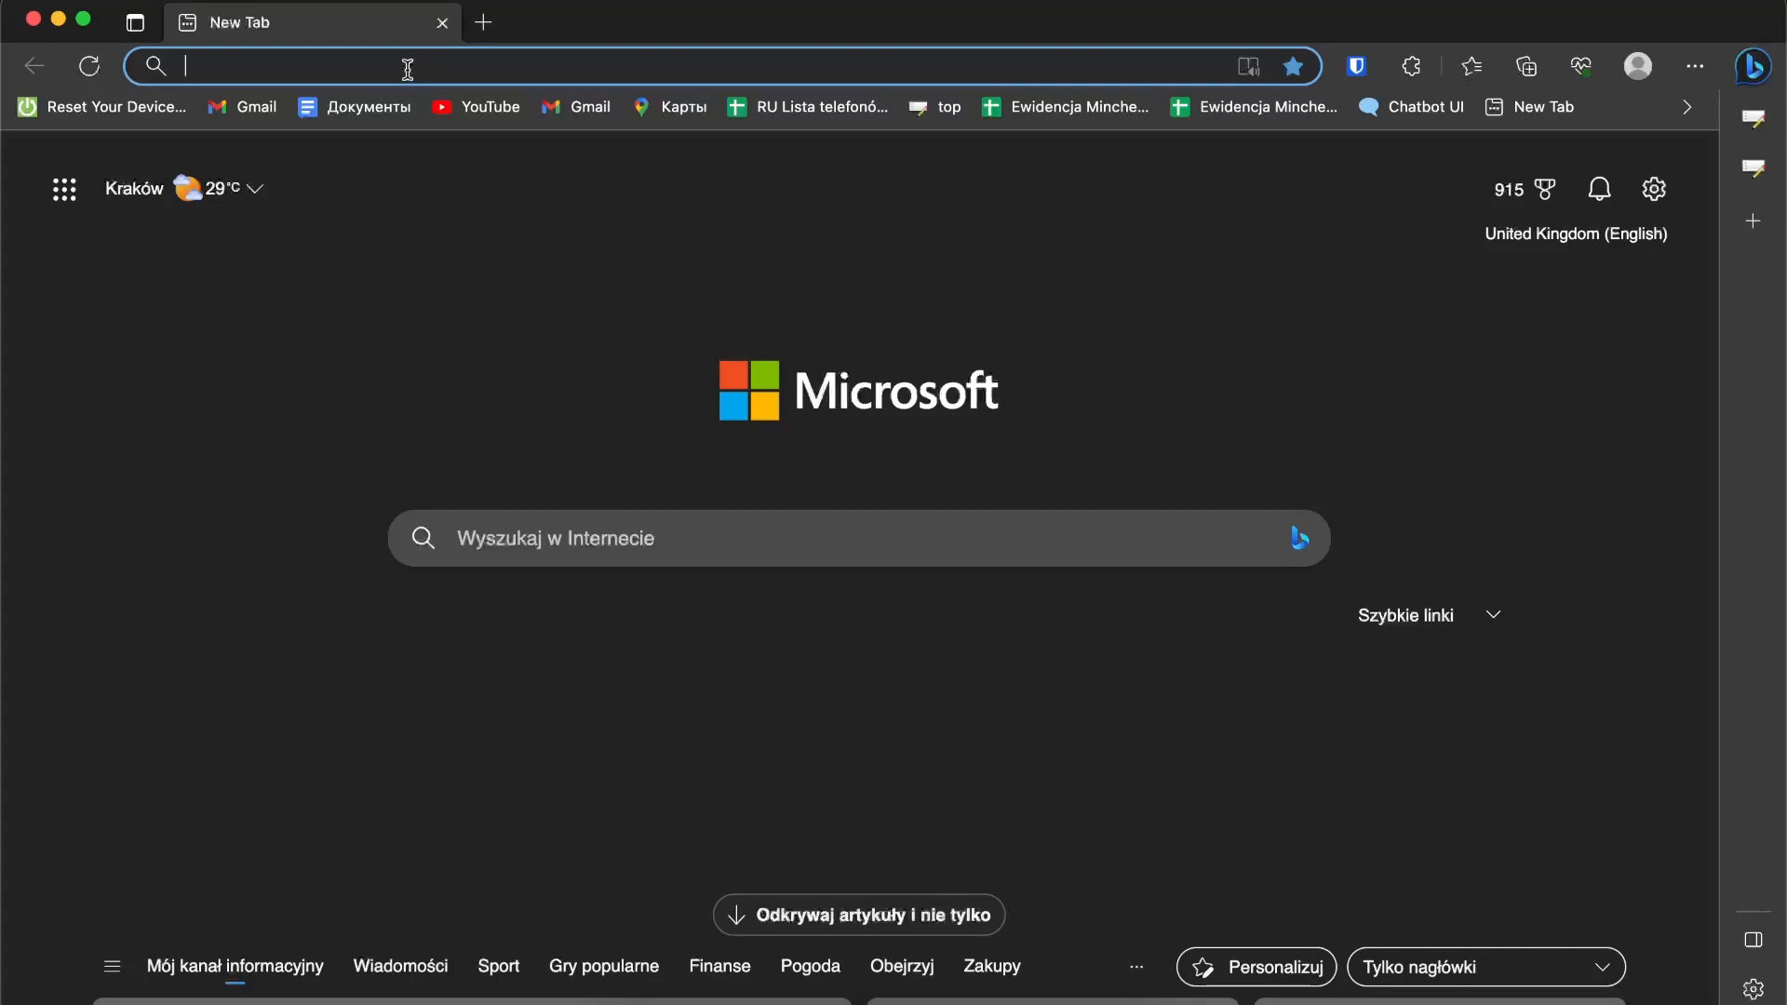
text(192.168.88.11:3000)
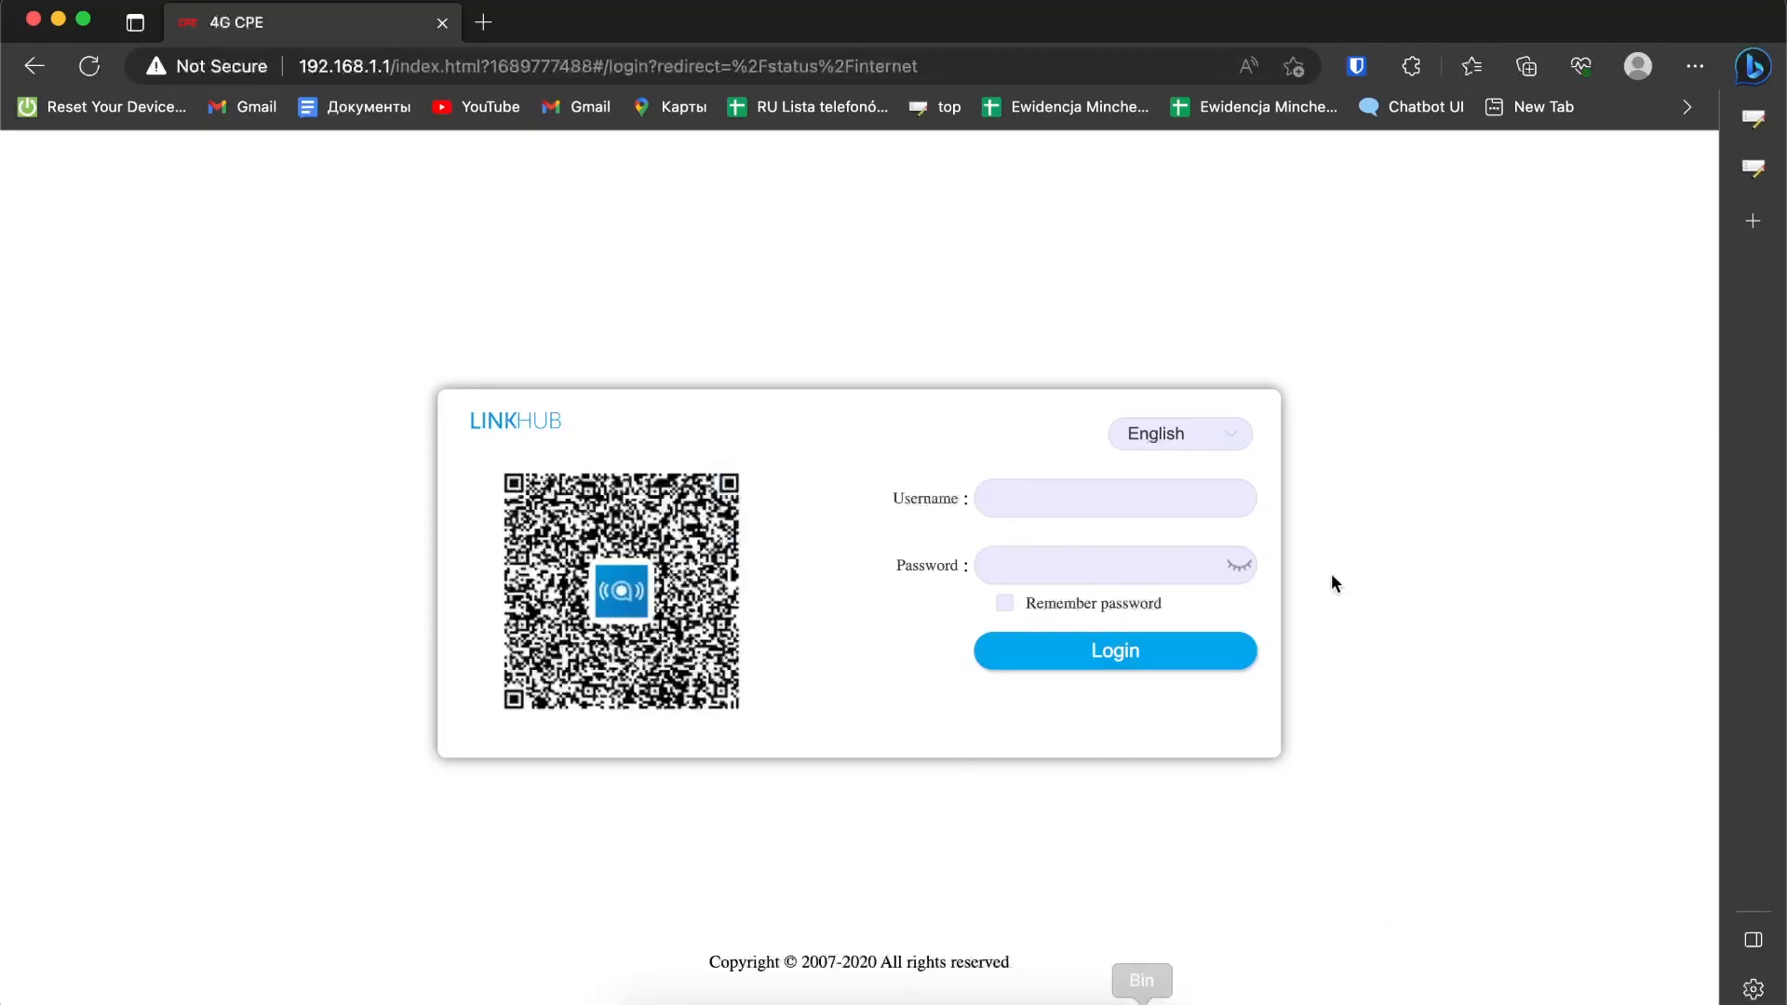
mouse_move(882, 775)
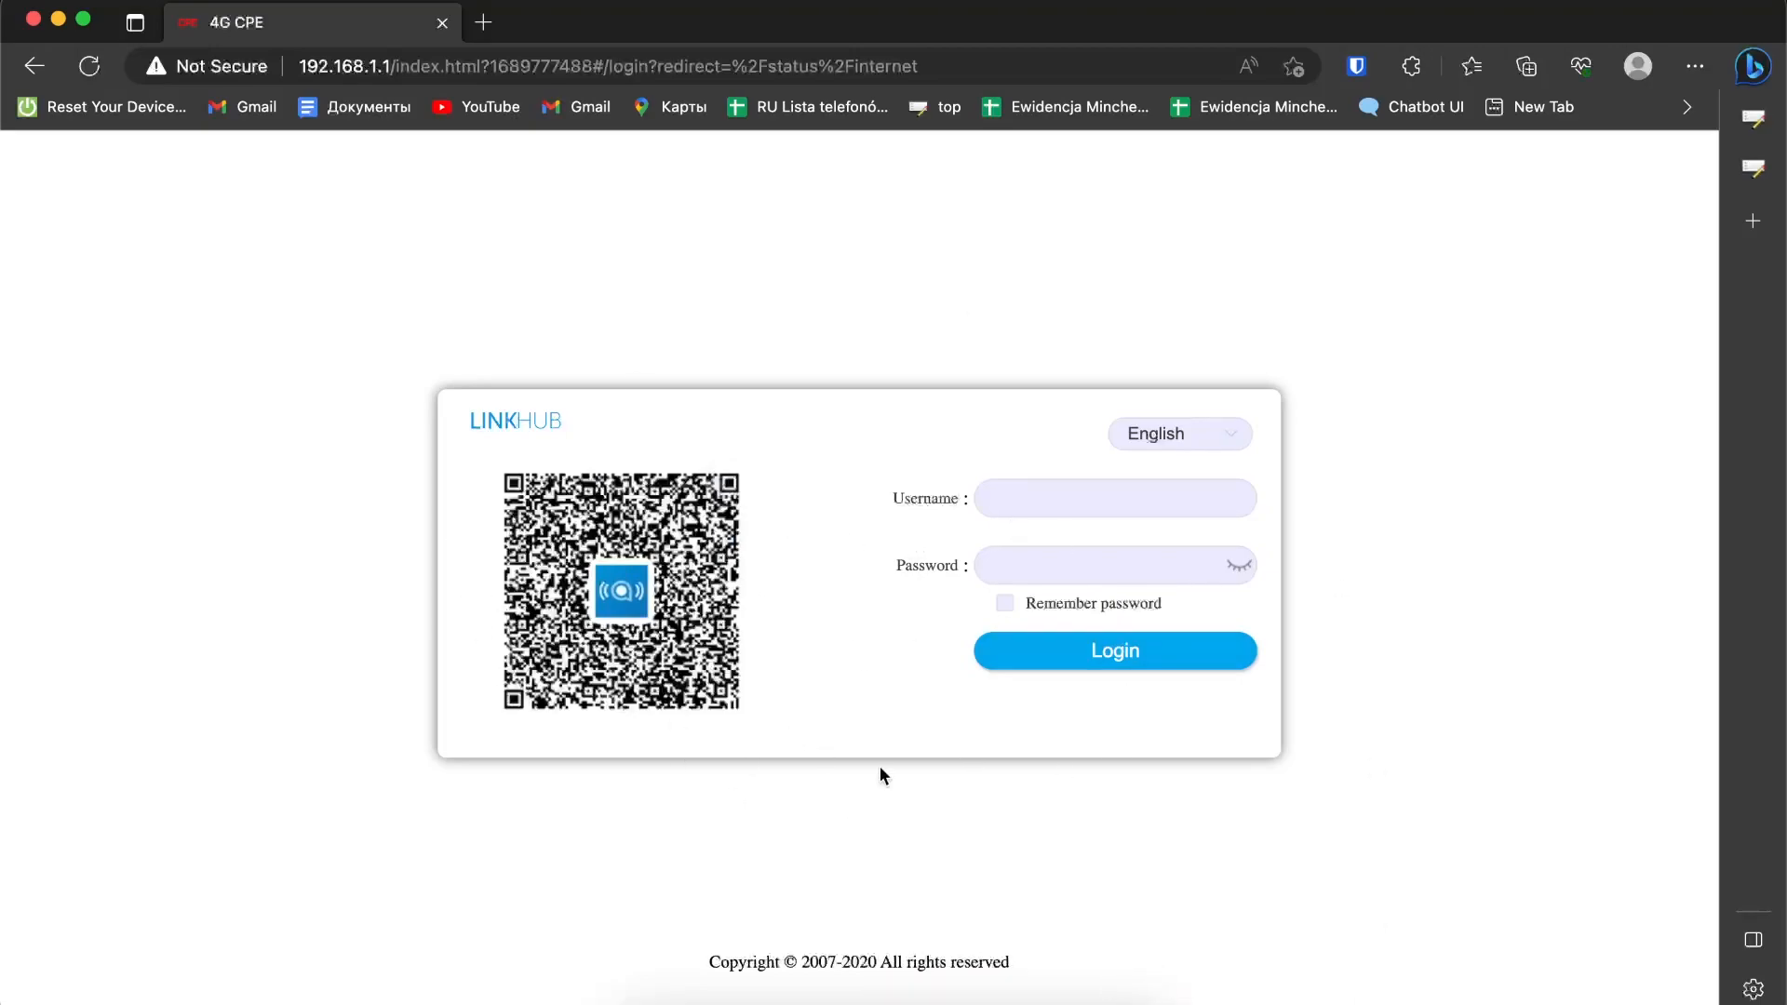
mouse_move(682, 854)
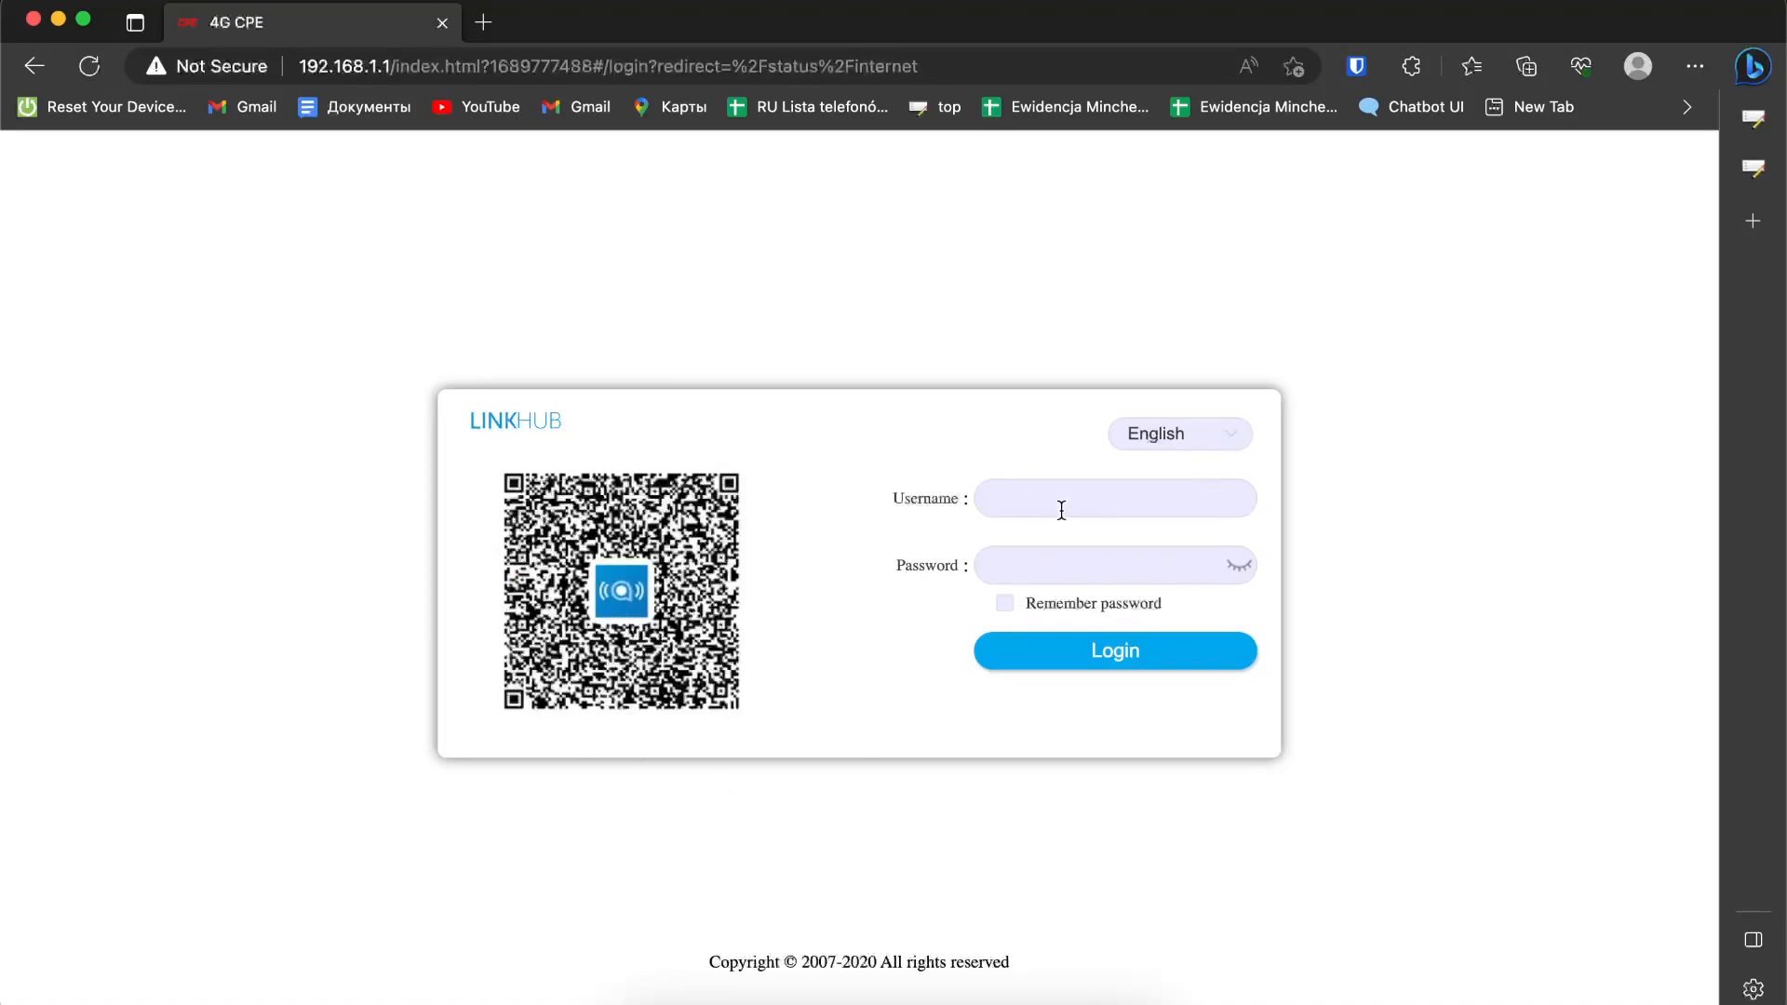
Sign in to LinkHub with username 'admin' and the router password
click(1115, 566)
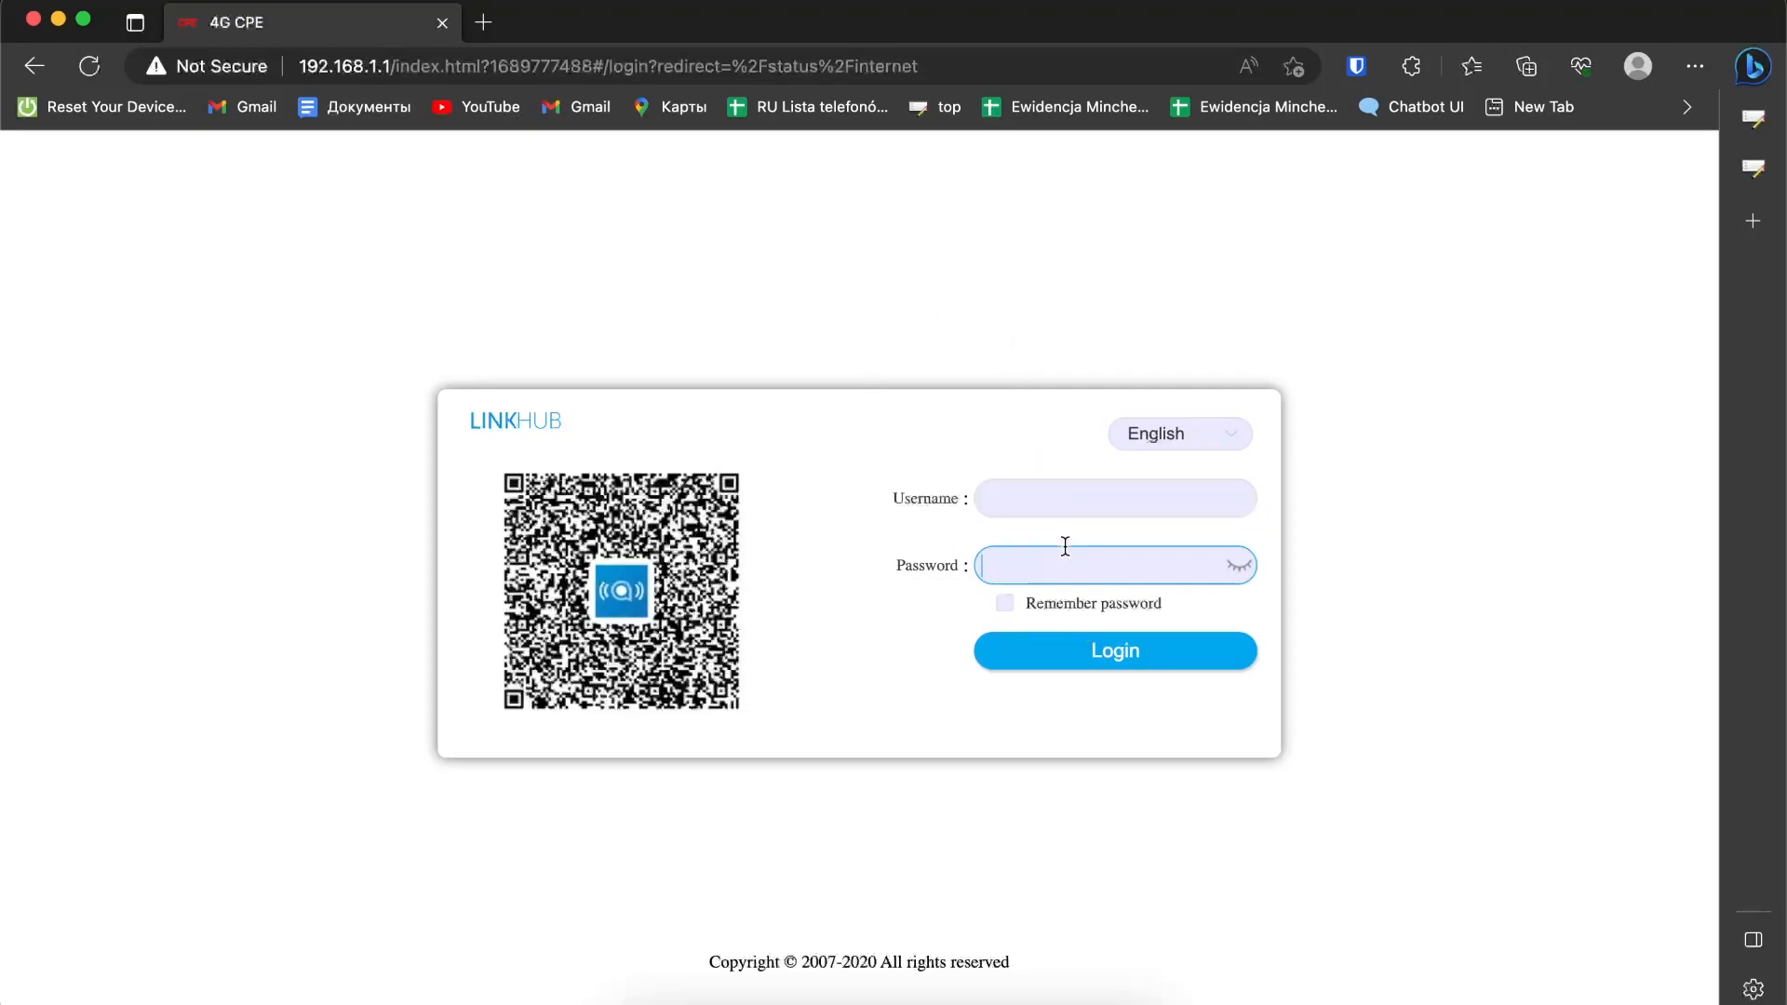
click(1115, 499)
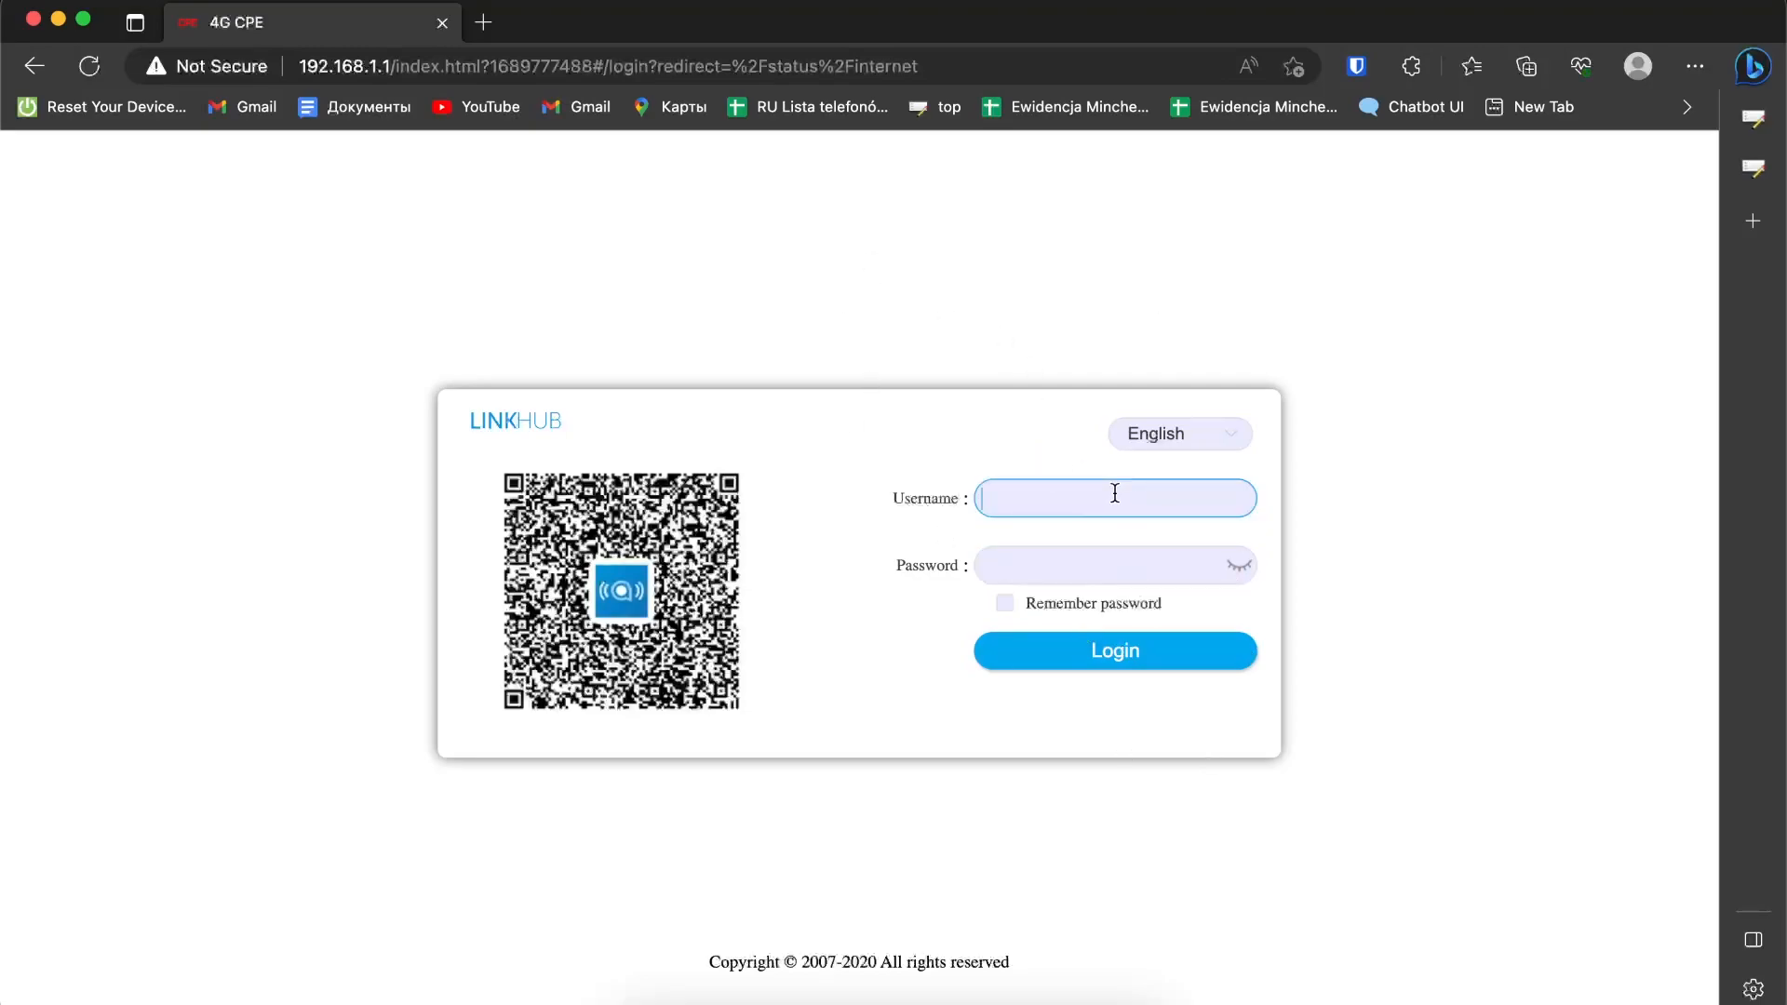
mouse_move(1129, 505)
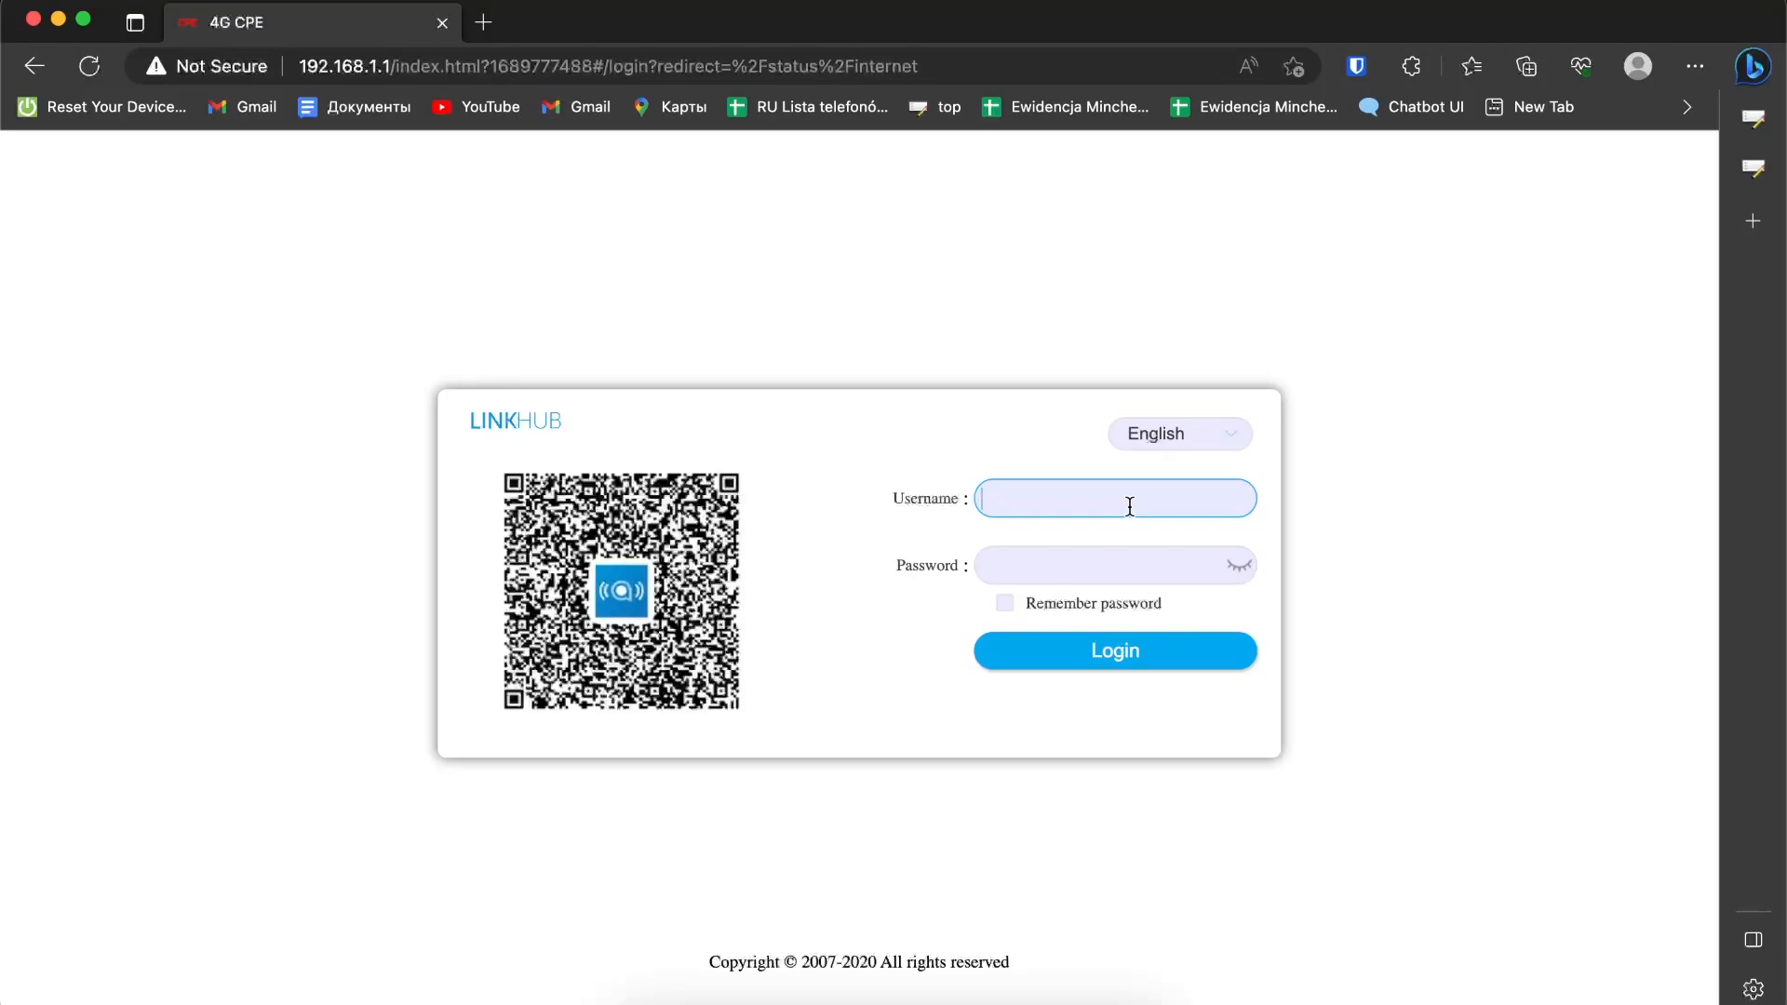
text(admin)
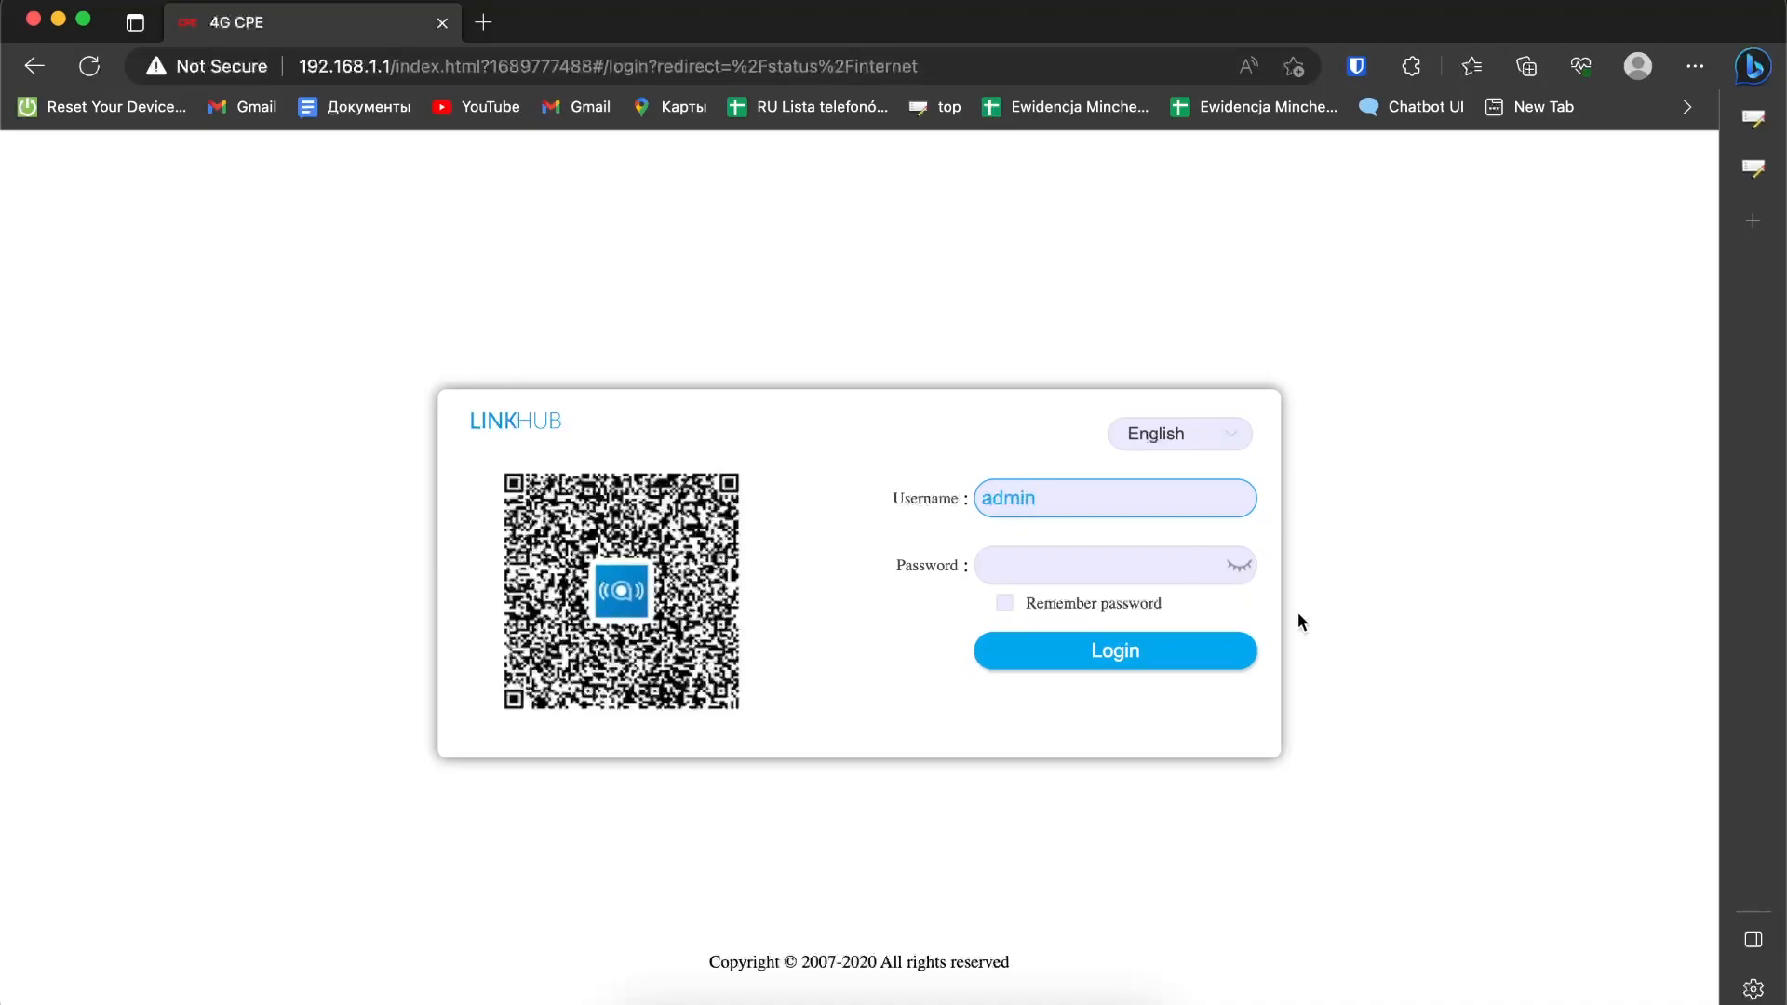
click(1134, 566)
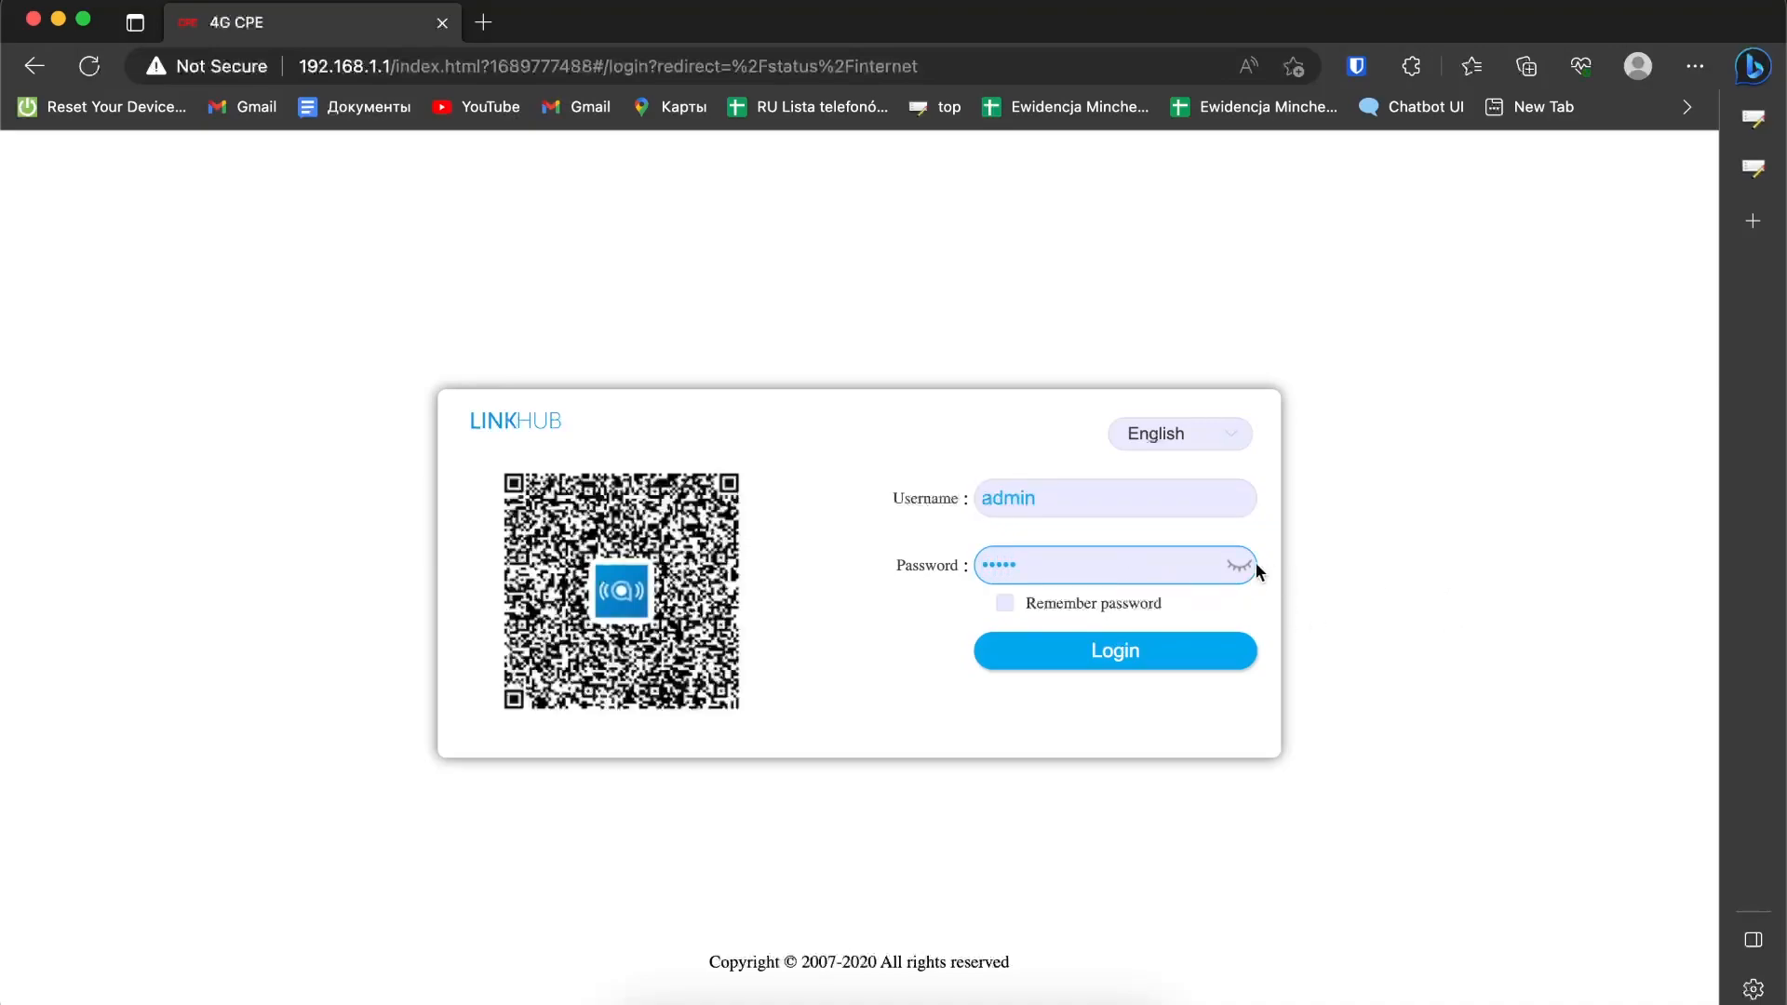
click(1115, 650)
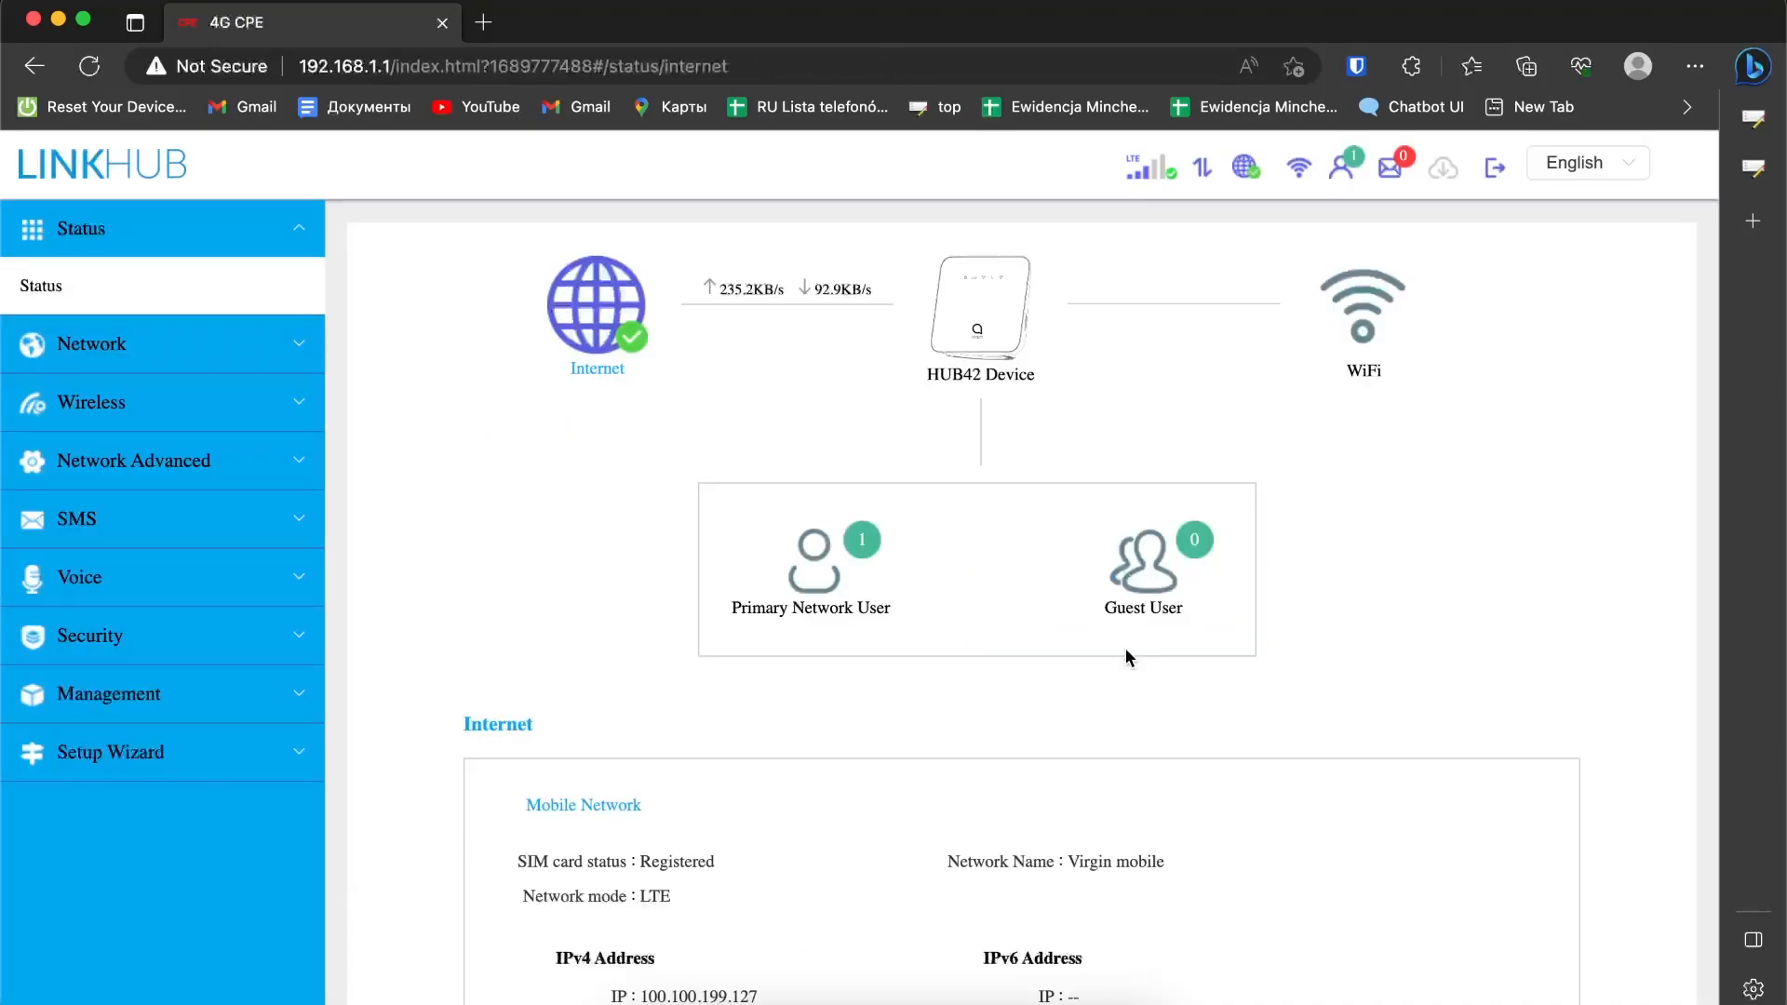
mouse_move(593, 723)
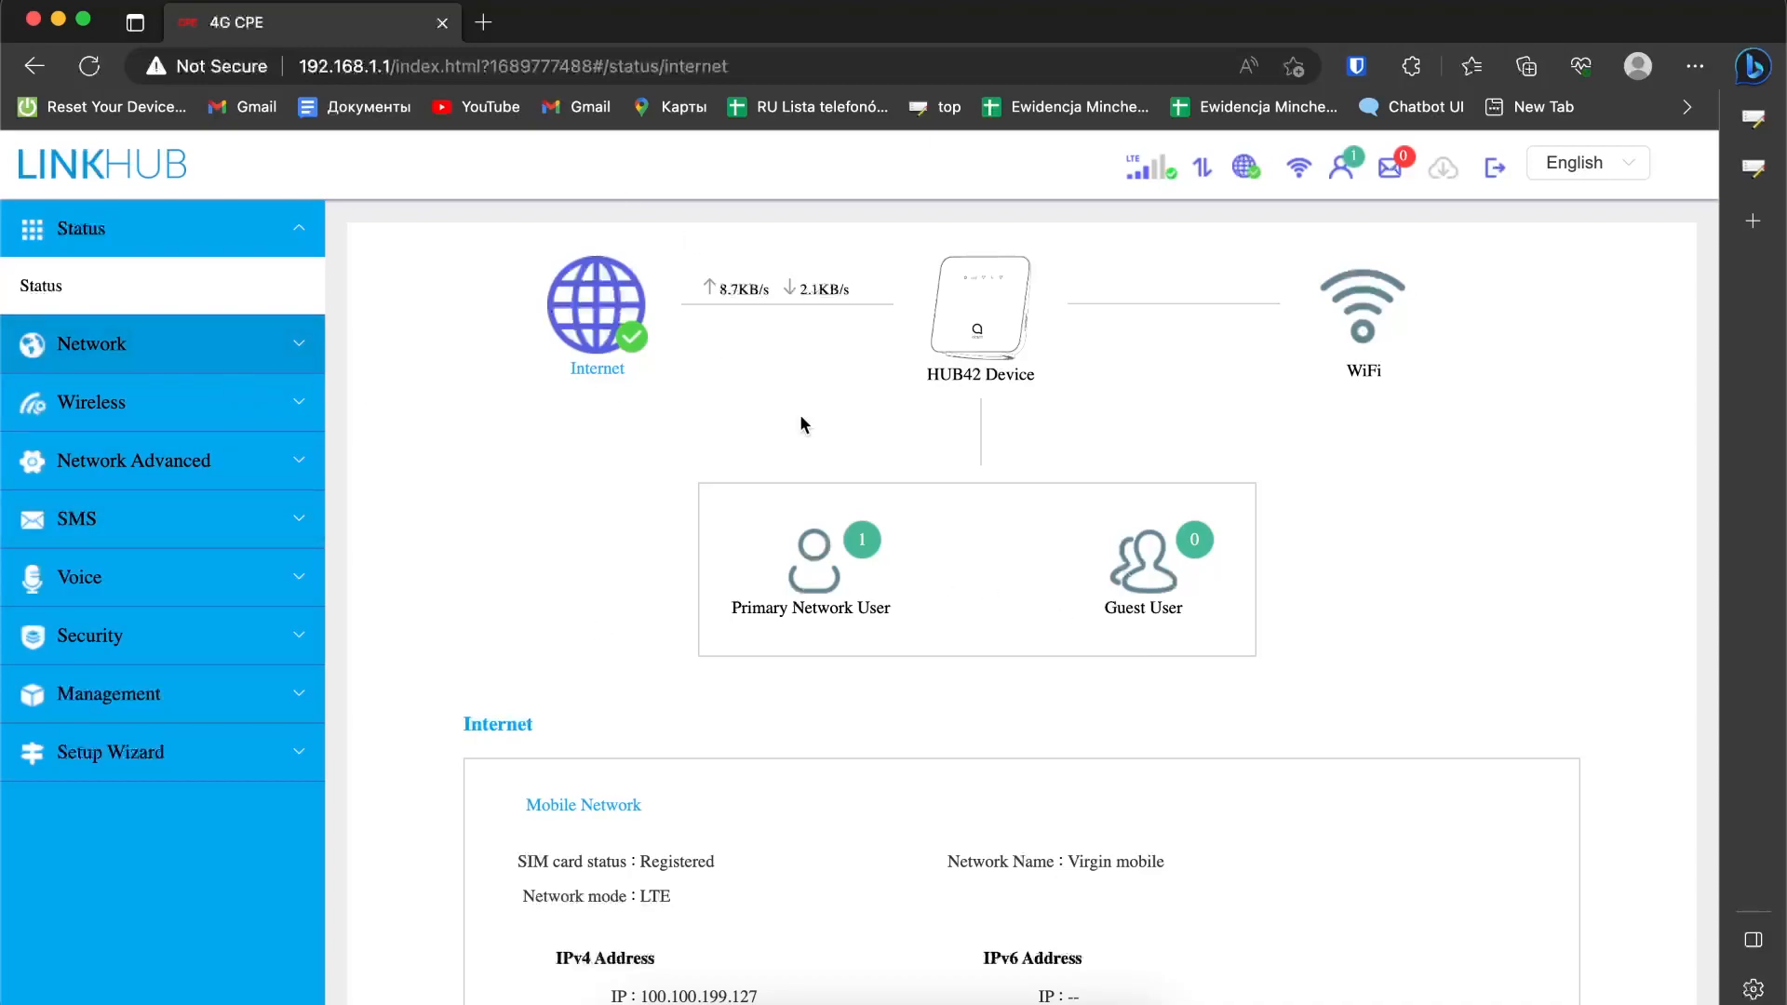
scroll(down, 3)
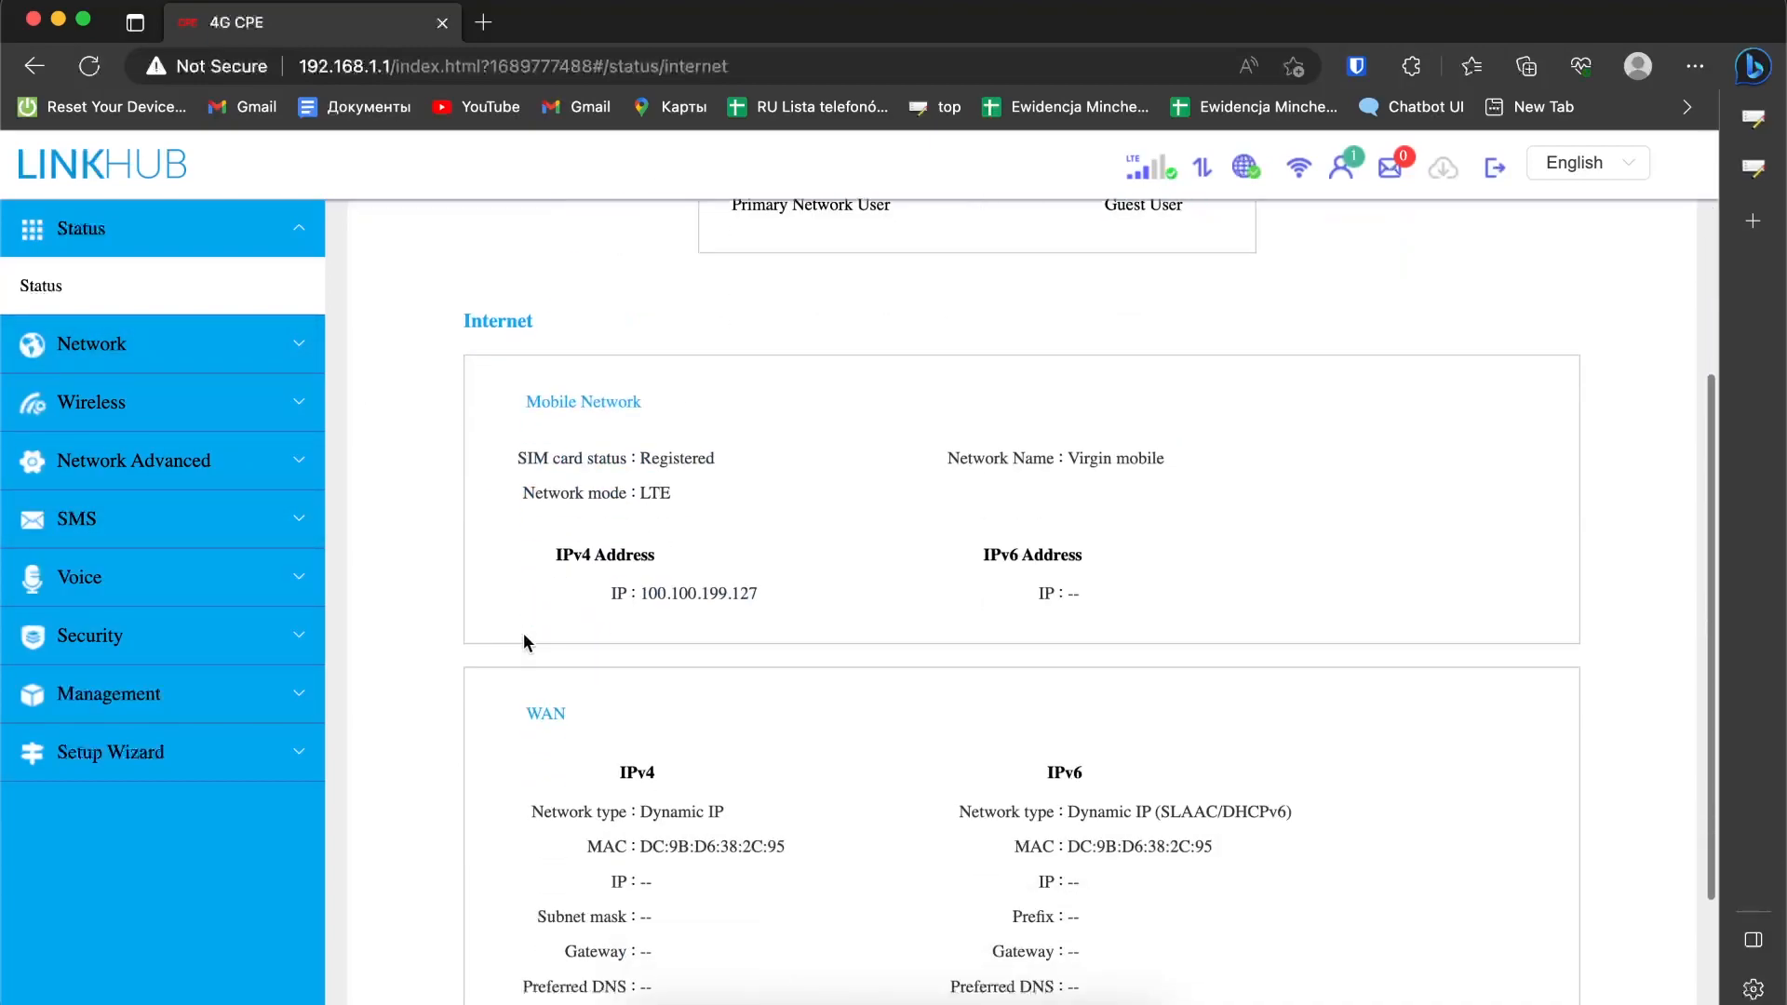